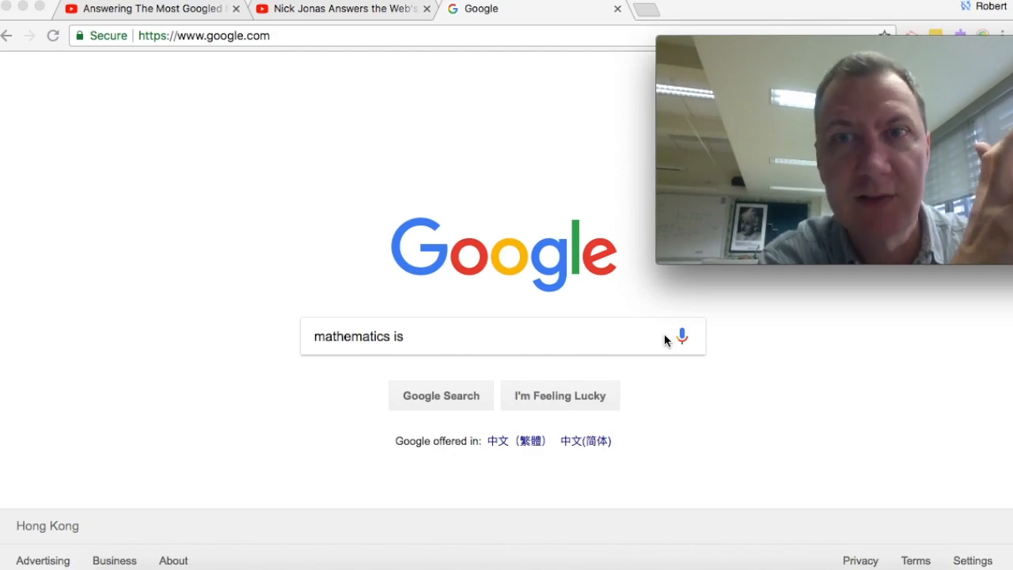
# - Watch the musical-questions video, then the Nick Jonas WIRED most-searched-questions video
pyautogui.click(146, 9)
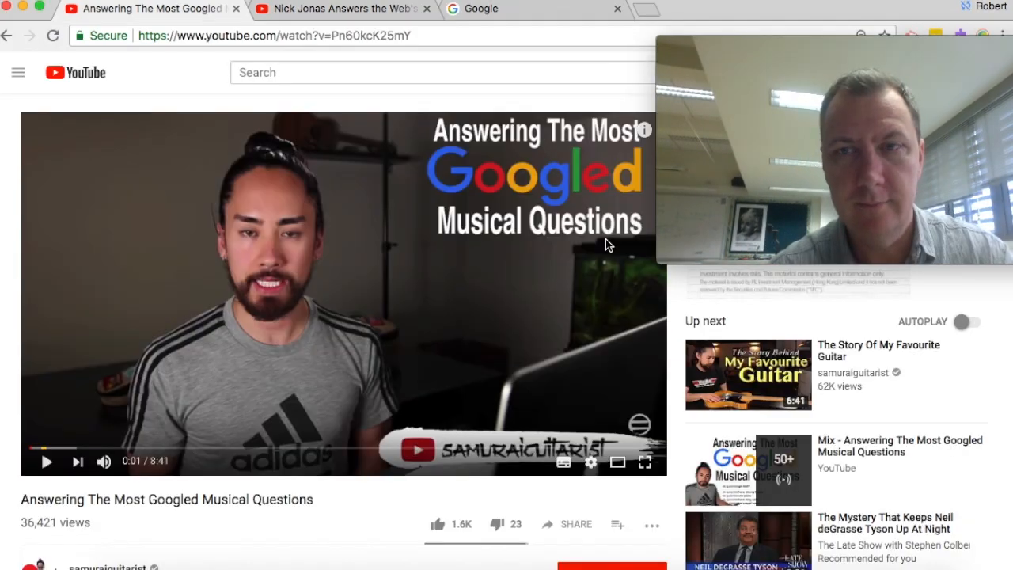
pyautogui.moveTo(545, 342)
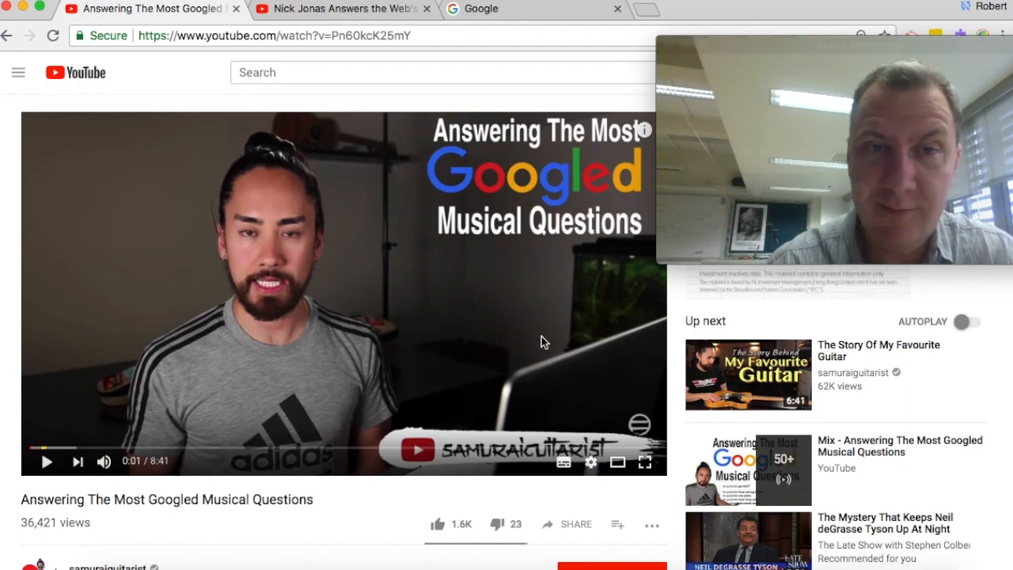
pyautogui.moveTo(478, 166)
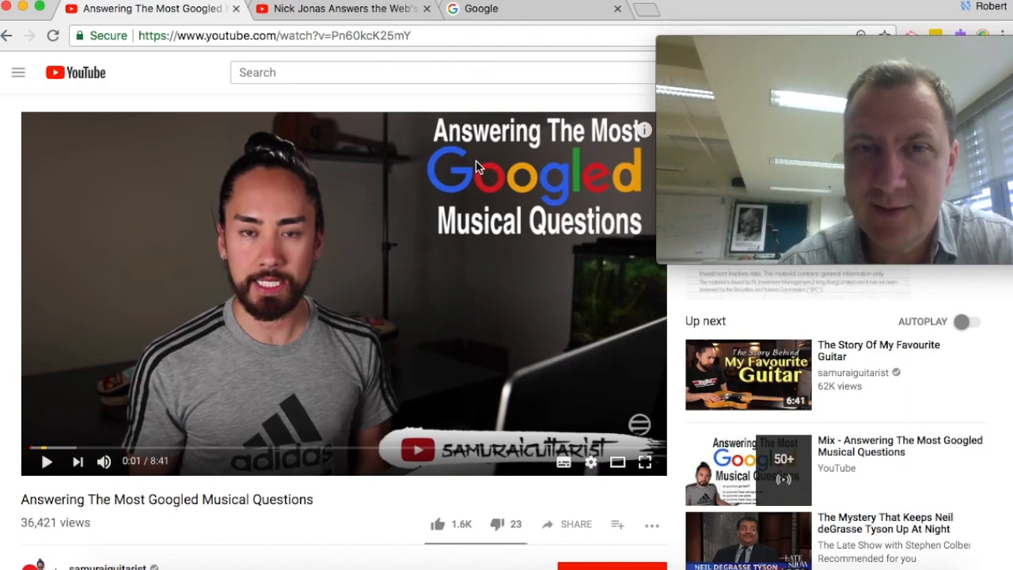
pyautogui.moveTo(467, 171)
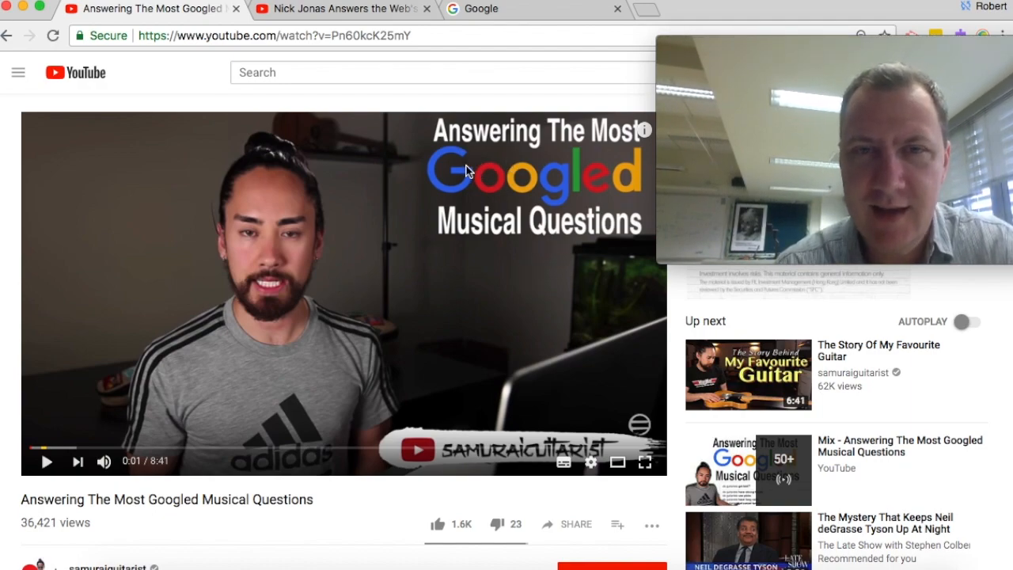
pyautogui.moveTo(580, 260)
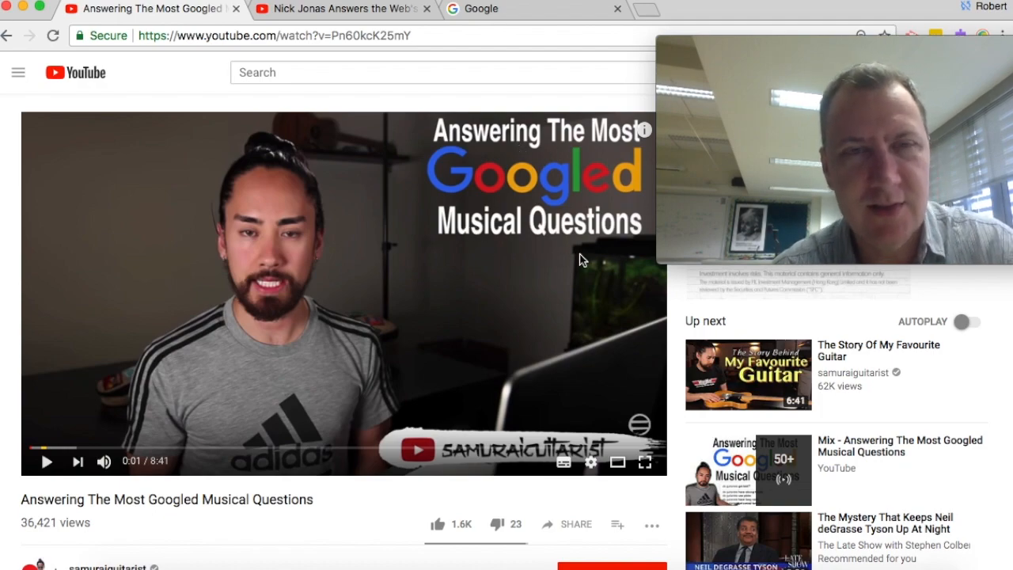
pyautogui.click(341, 9)
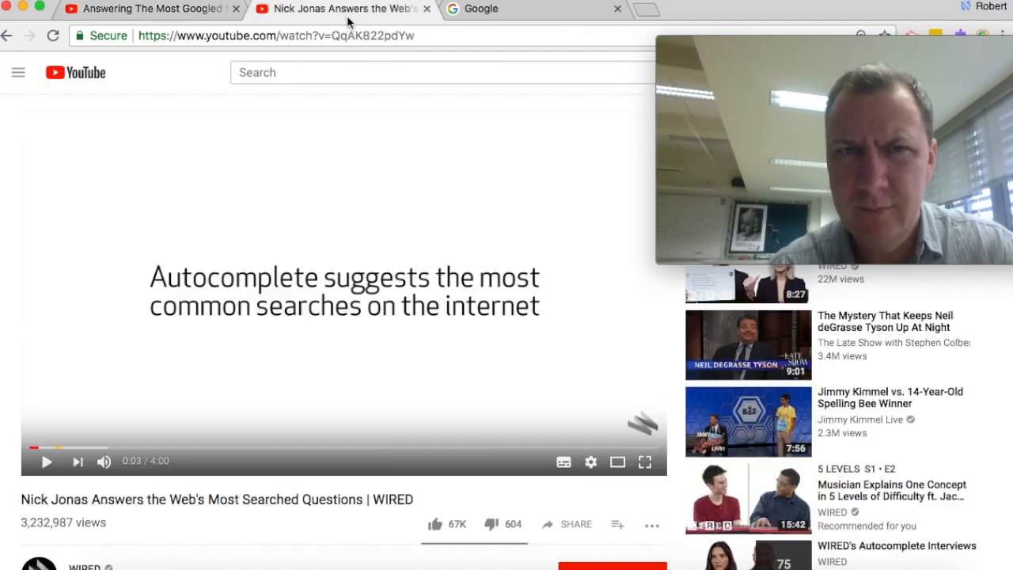
pyautogui.moveTo(402, 516)
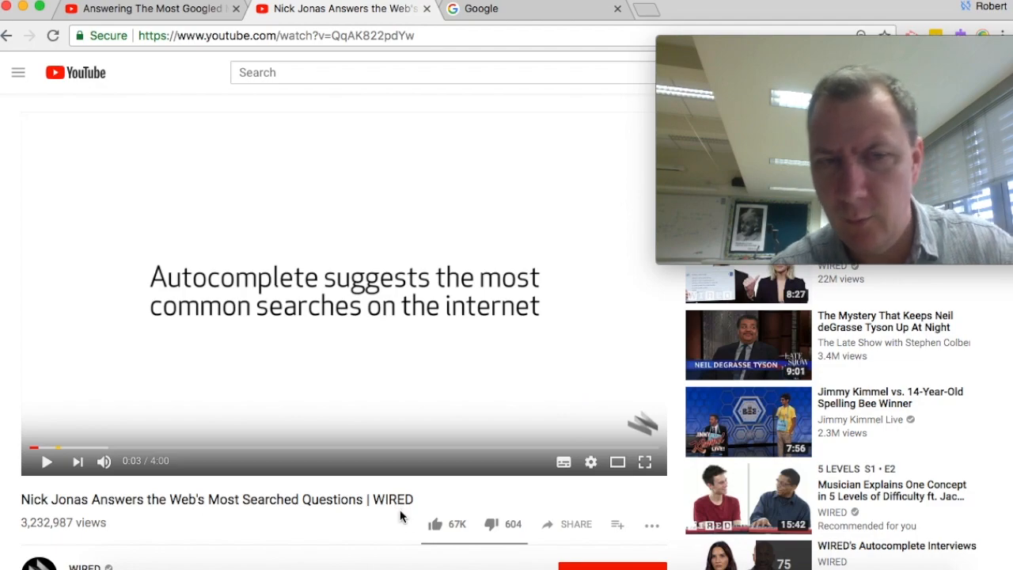
pyautogui.moveTo(289, 302)
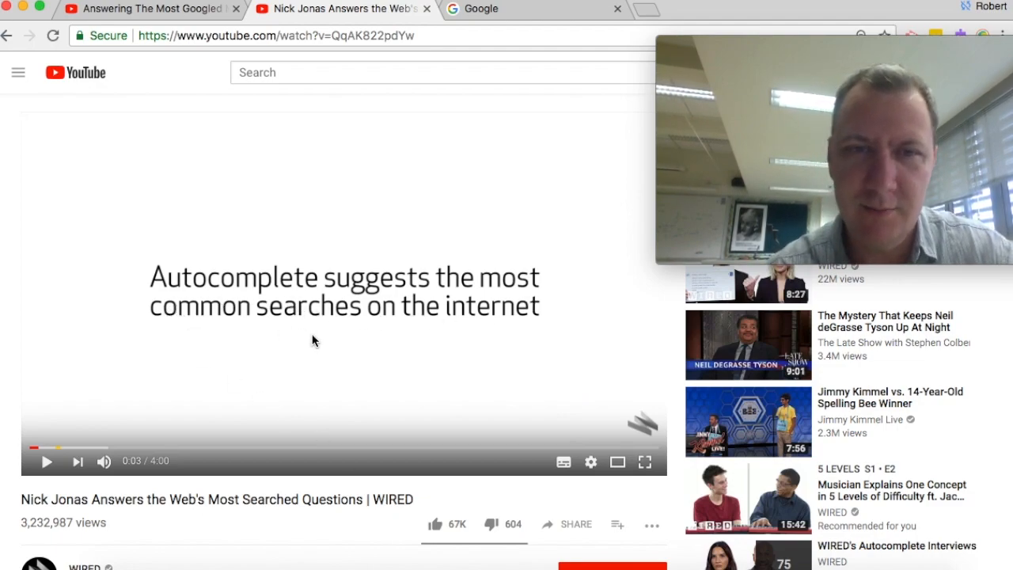
pyautogui.moveTo(64, 514)
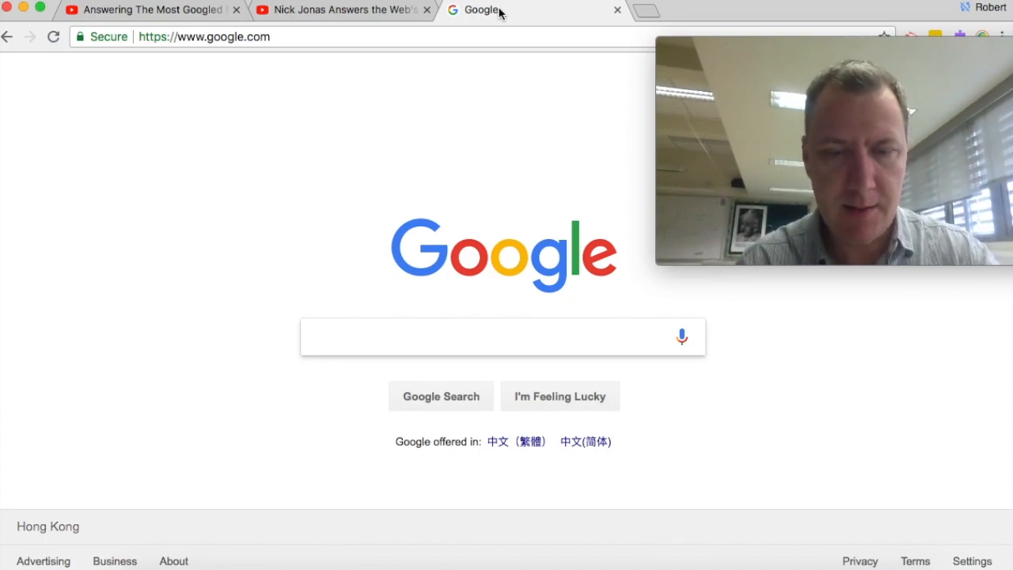
# - Enter 'math is' to list suggestions like 'math is fun' and 'math is hard'
pyautogui.write('math')
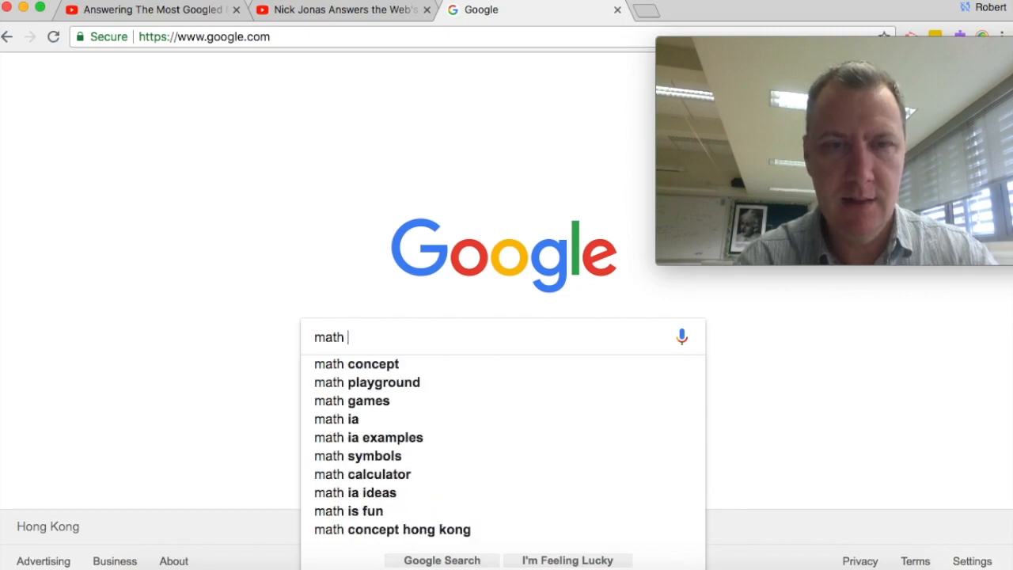
pyautogui.write('is')
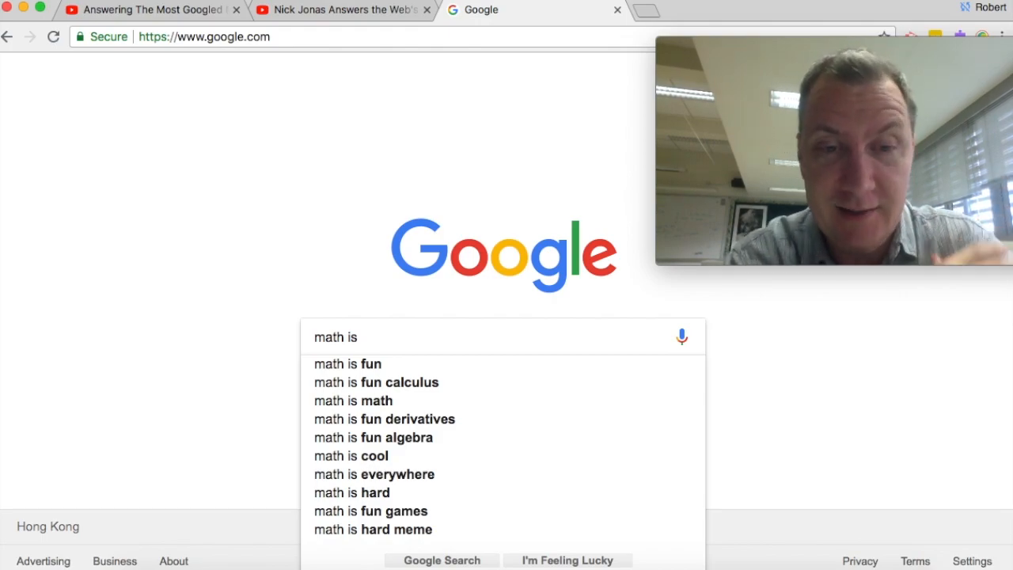
pyautogui.moveTo(371, 364)
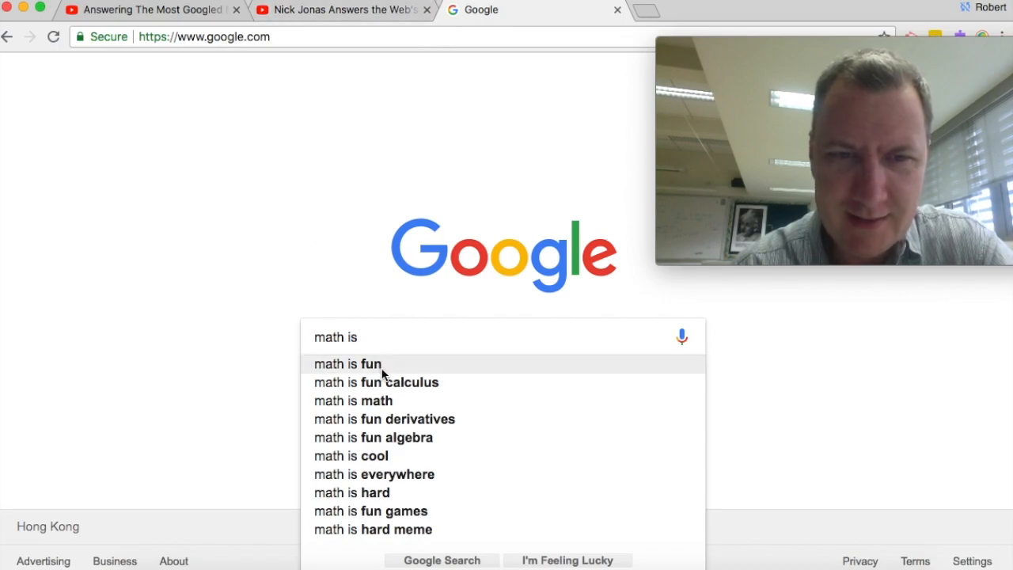
pyautogui.moveTo(399, 489)
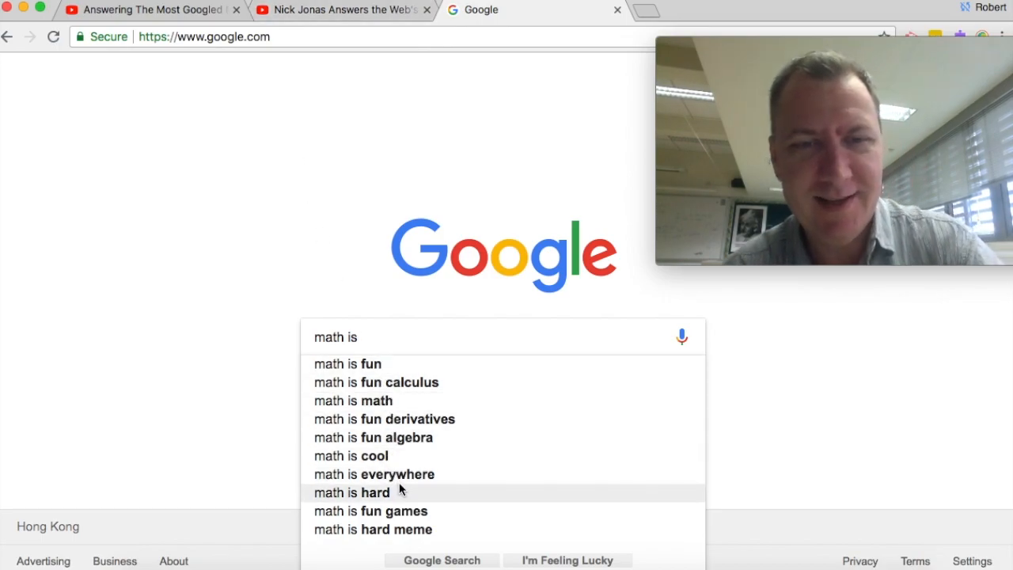
pyautogui.moveTo(386, 456)
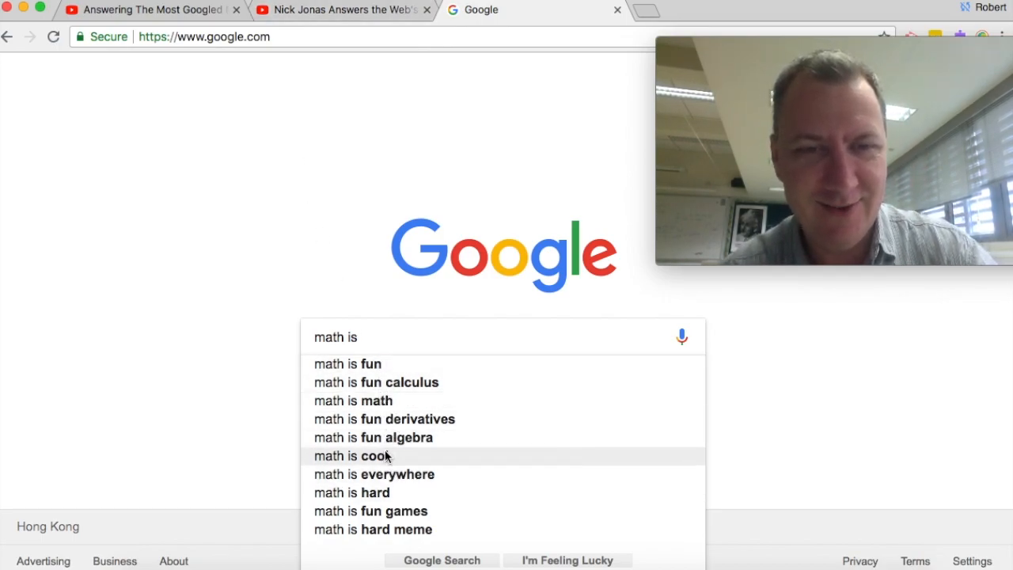
pyautogui.moveTo(399, 411)
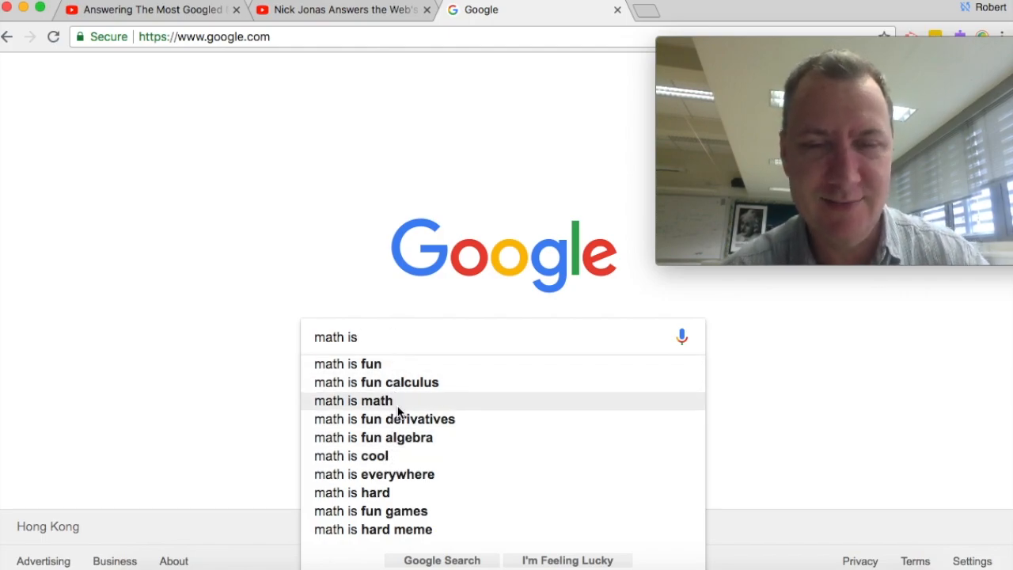
pyautogui.moveTo(388, 465)
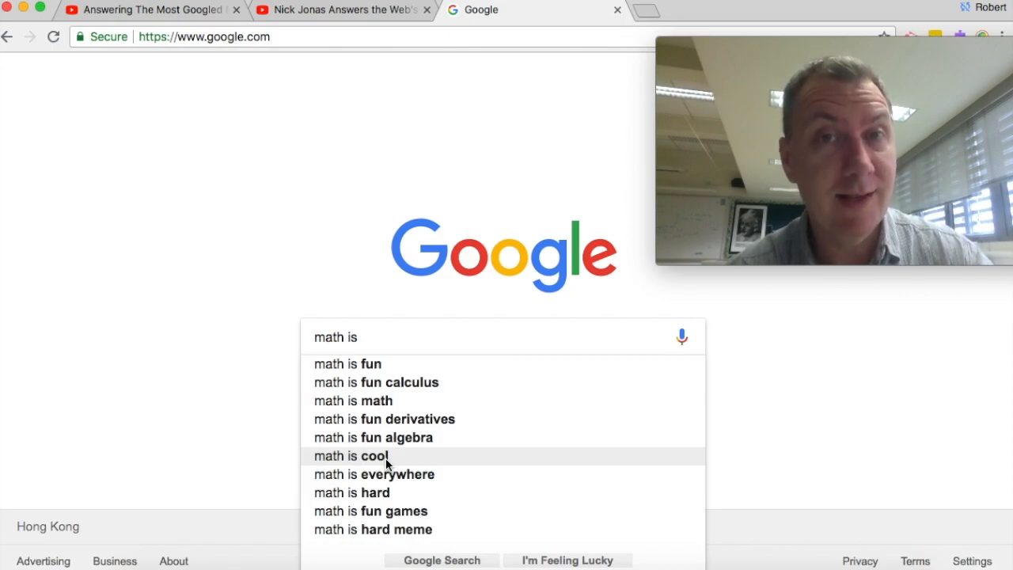
pyautogui.moveTo(388, 475)
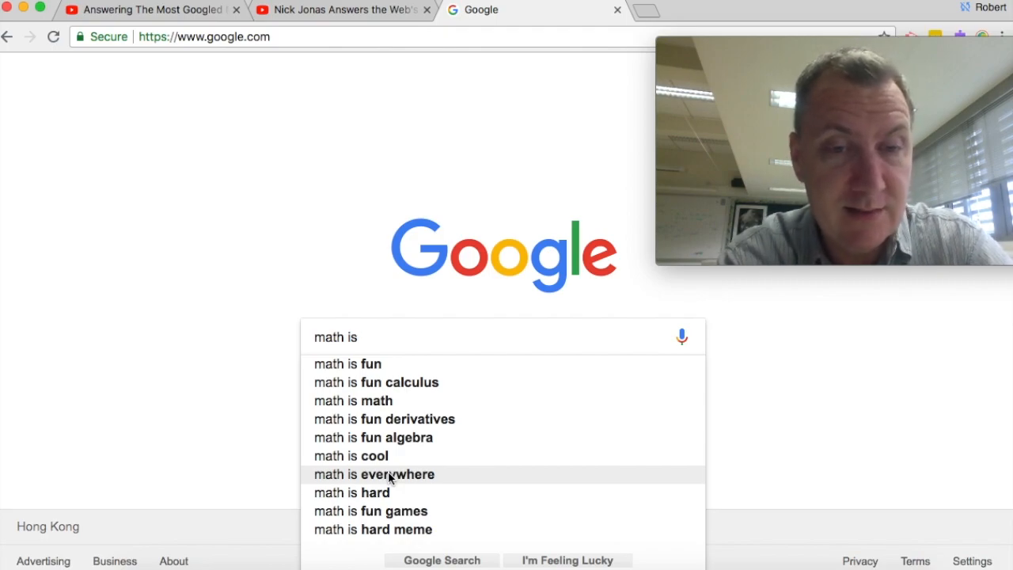
pyautogui.moveTo(445, 481)
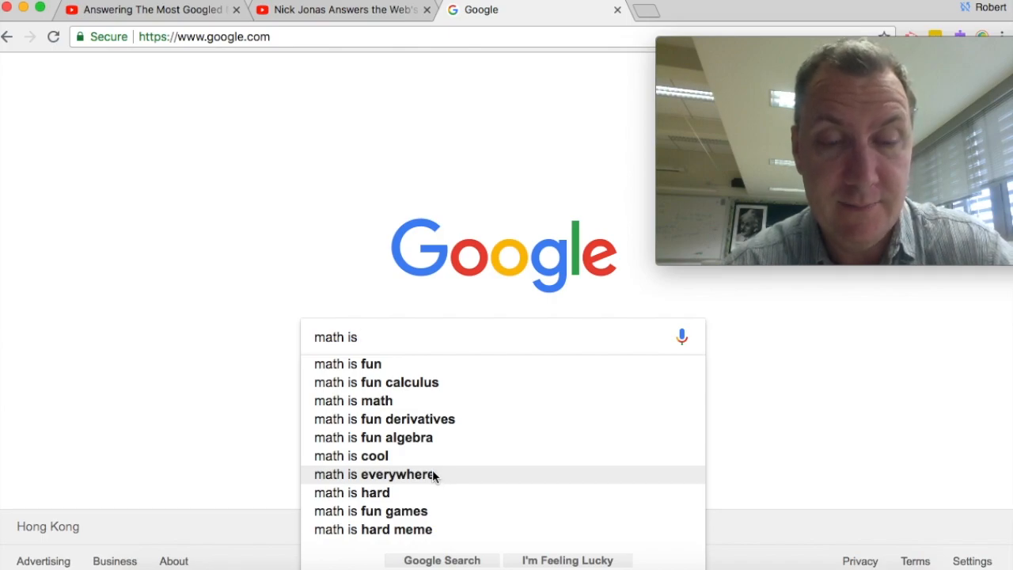
pyautogui.moveTo(420, 492)
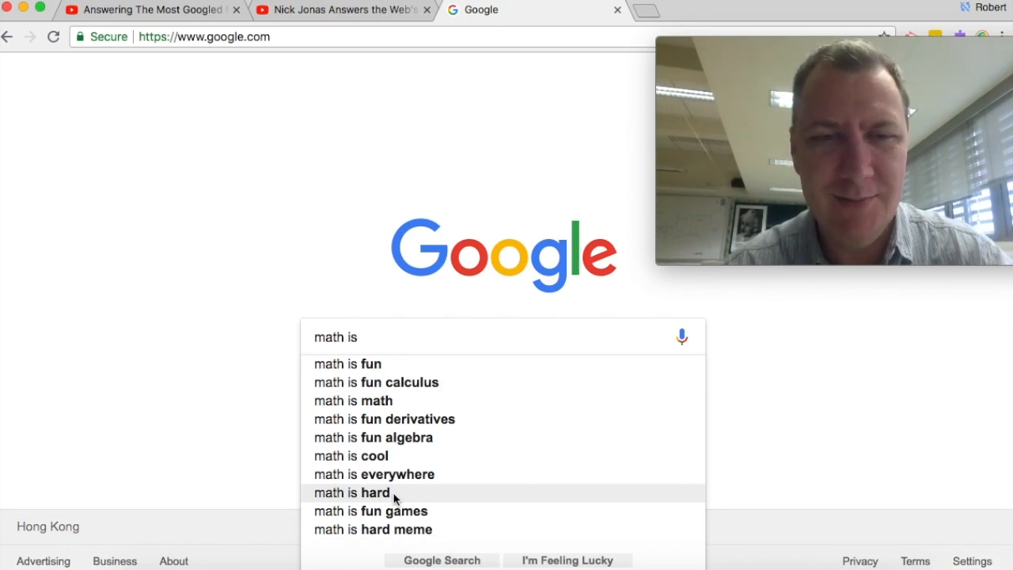
pyautogui.moveTo(406, 499)
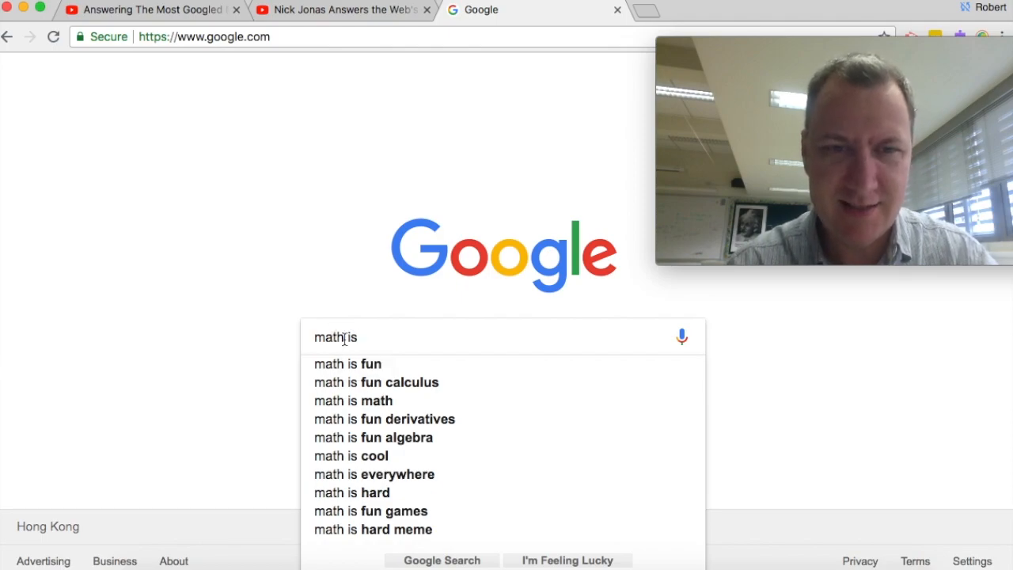
# - Add an 's' to make the query 'maths is' and show its suggestions
pyautogui.write('s')
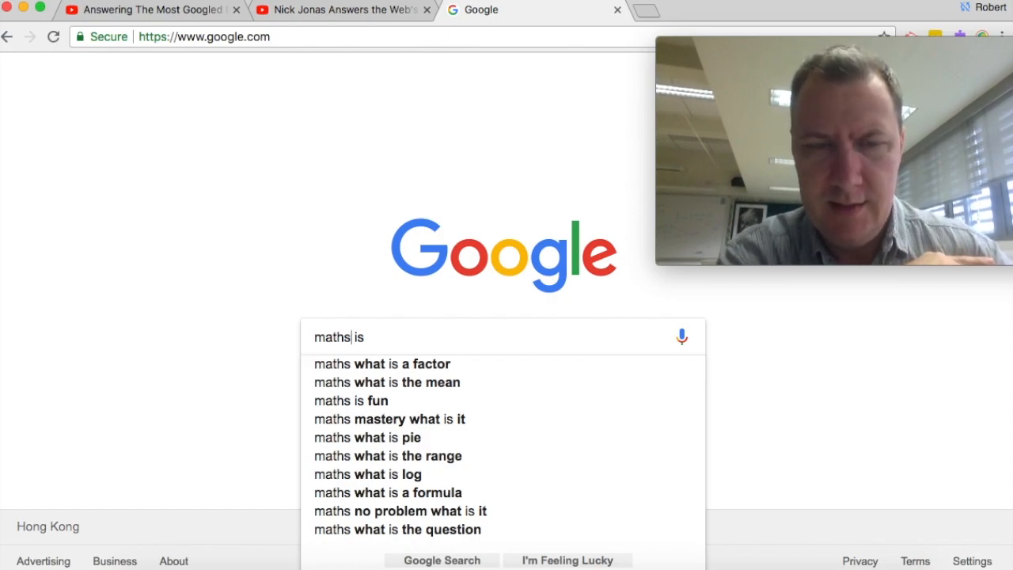
pyautogui.moveTo(355, 430)
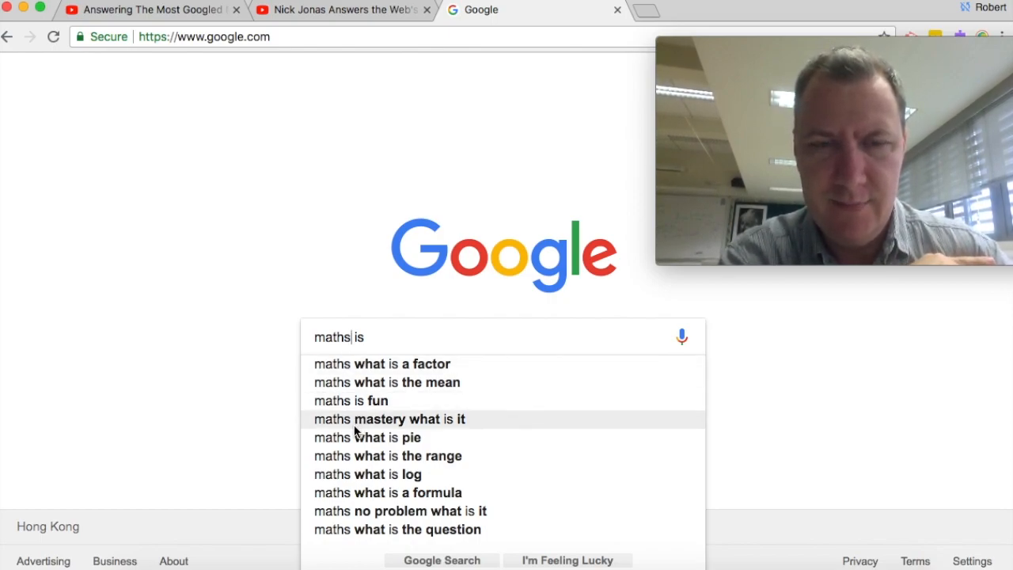
pyautogui.moveTo(355, 456)
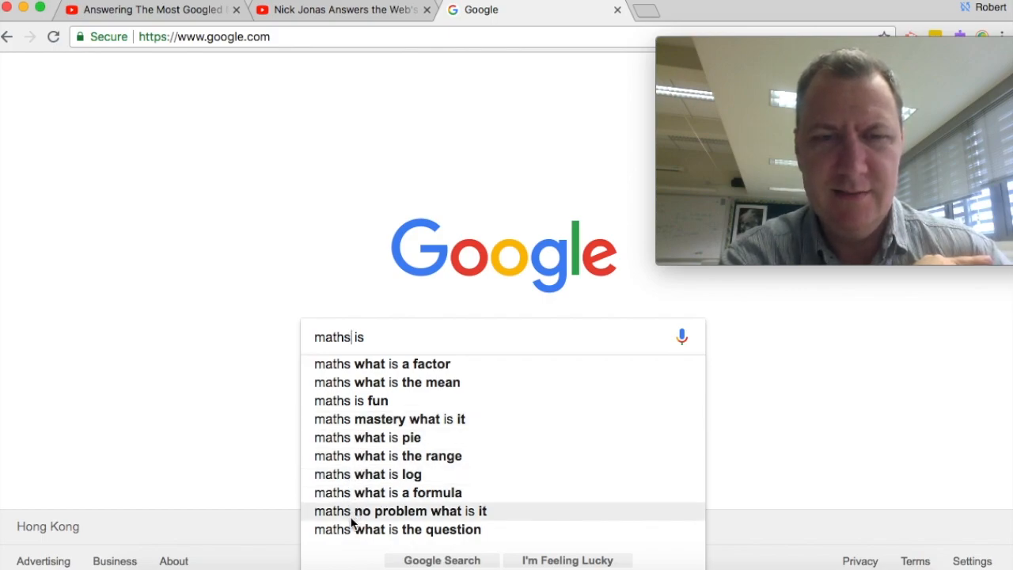
pyautogui.moveTo(560, 466)
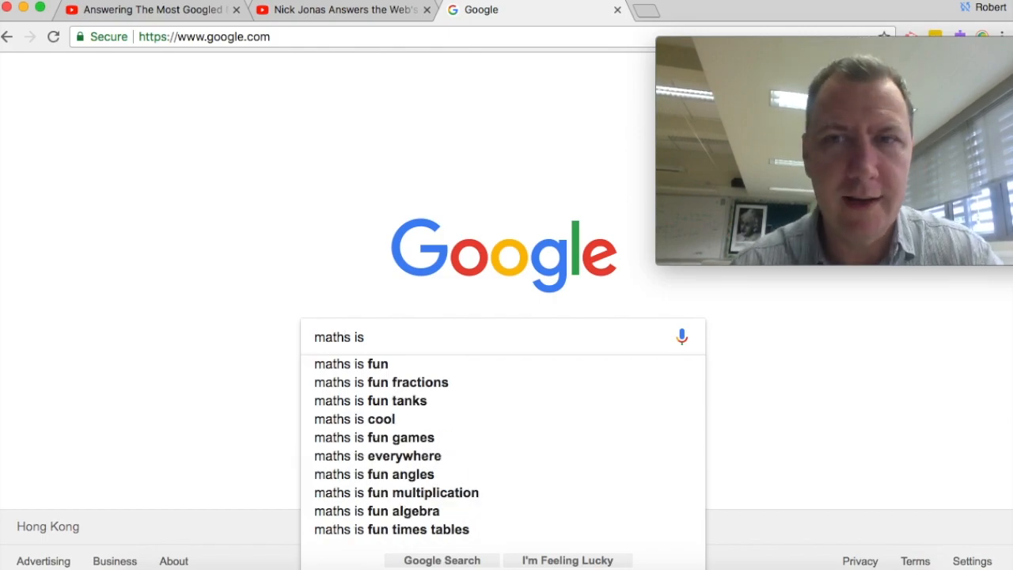
# - Extend the query to 'mathematics is', showing suggestions like 'a language' and 'fun'
pyautogui.write('ematic')
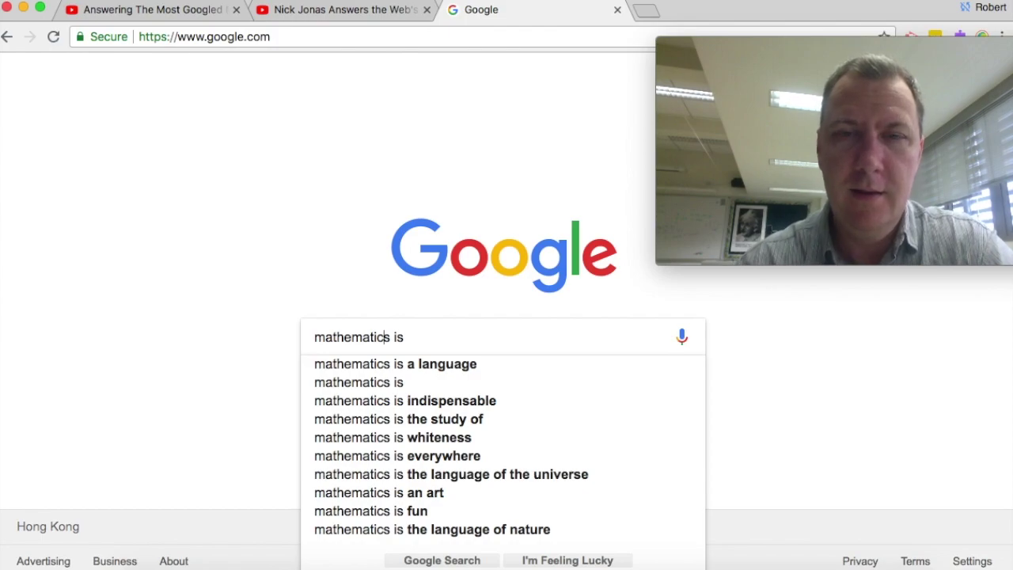
pyautogui.moveTo(465, 372)
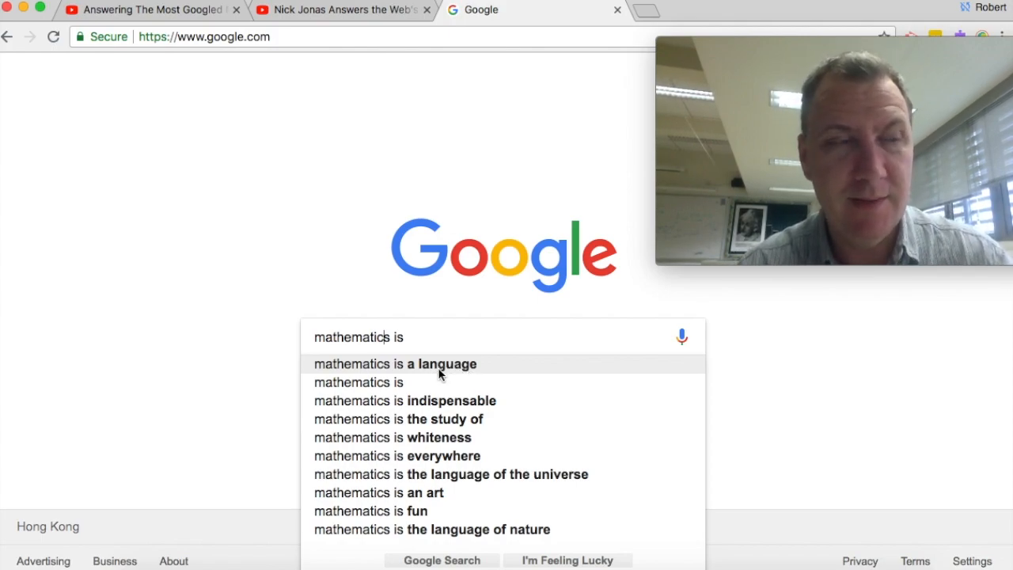
pyautogui.moveTo(478, 367)
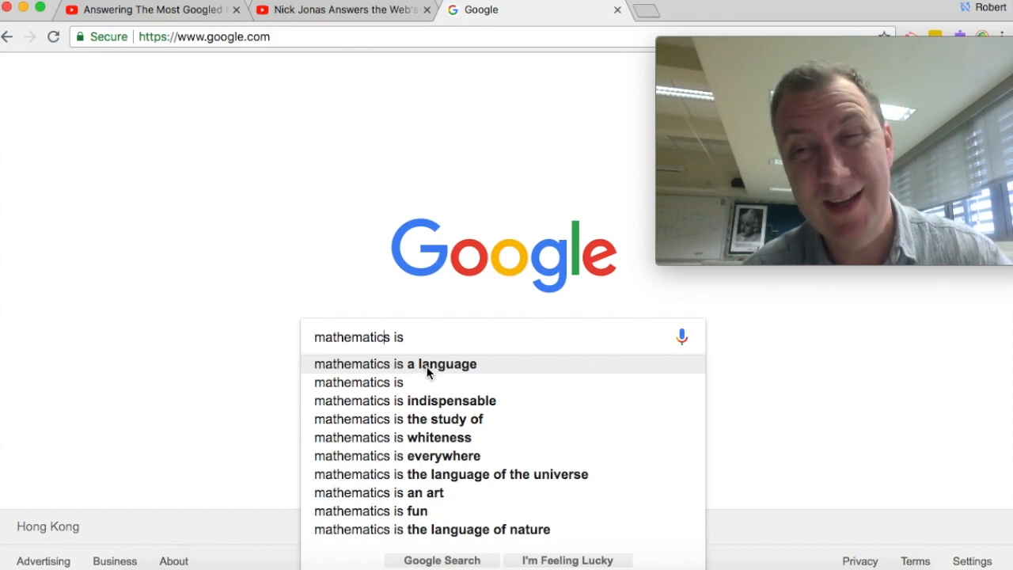
pyautogui.moveTo(436, 401)
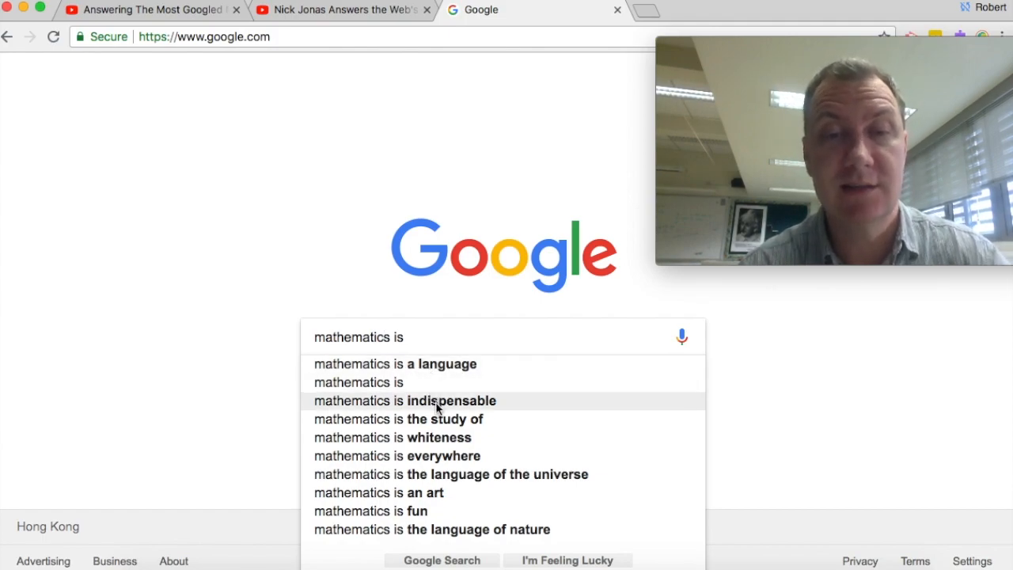
pyautogui.moveTo(453, 411)
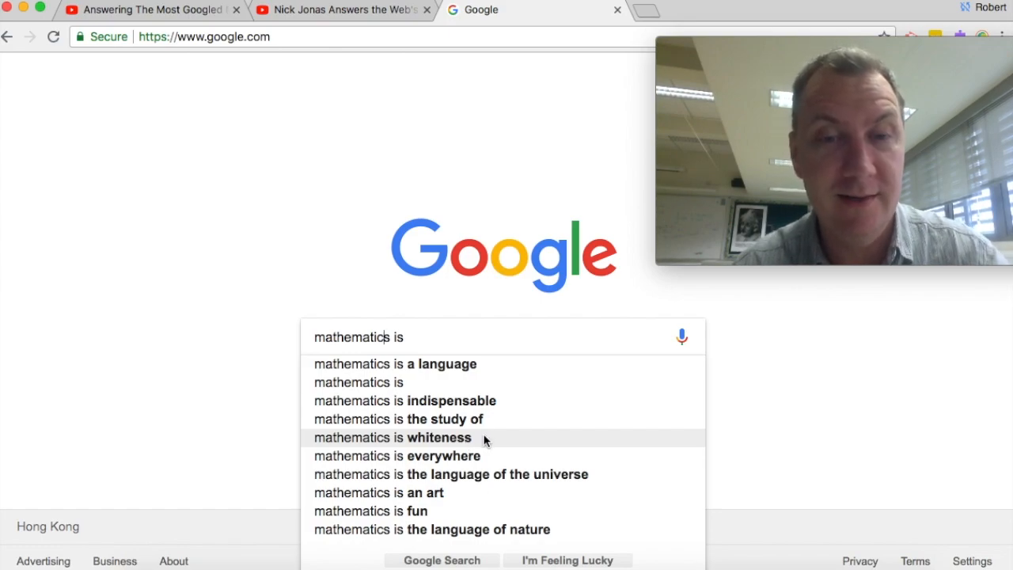
pyautogui.moveTo(487, 459)
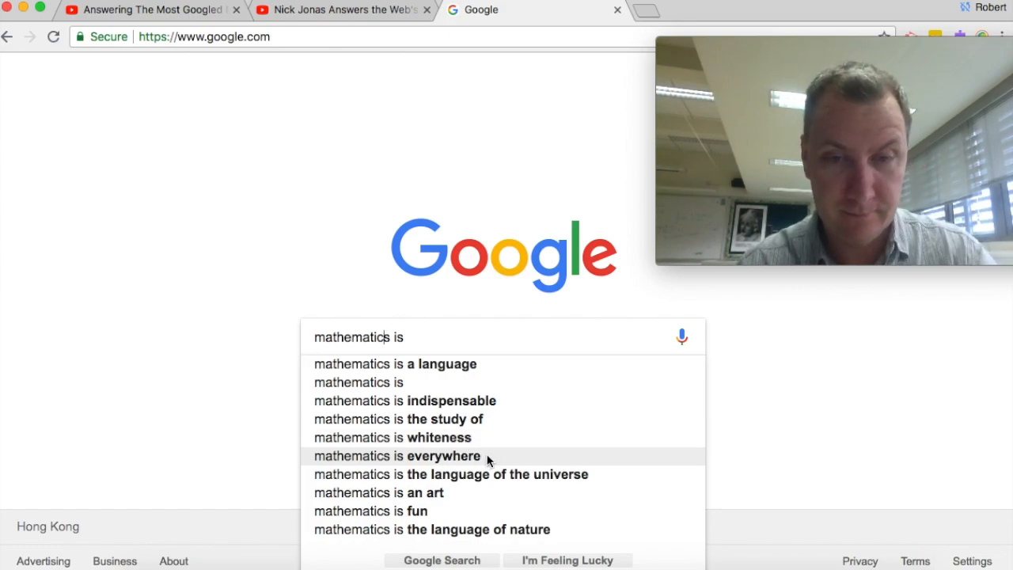
pyautogui.moveTo(491, 474)
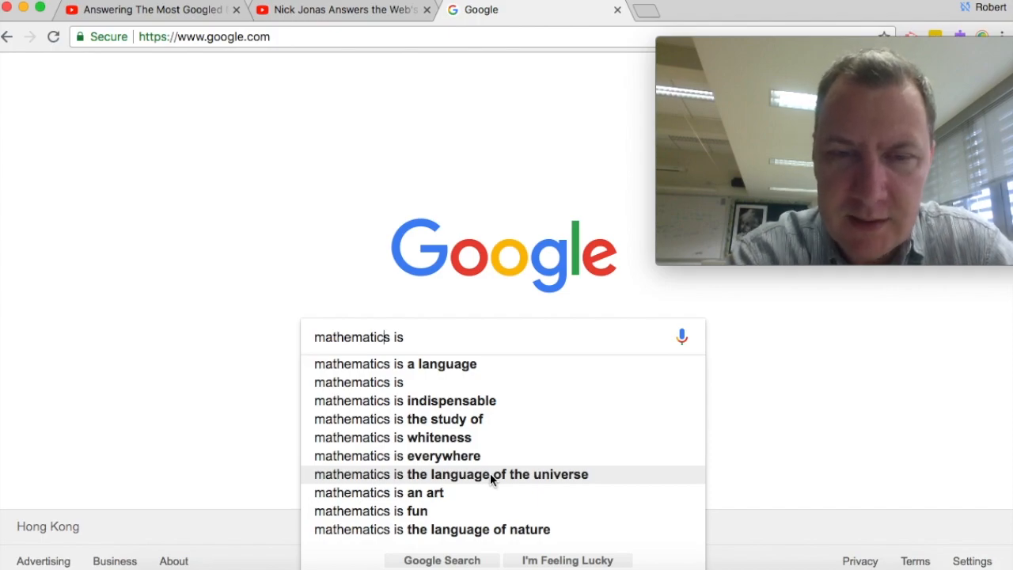
pyautogui.moveTo(614, 481)
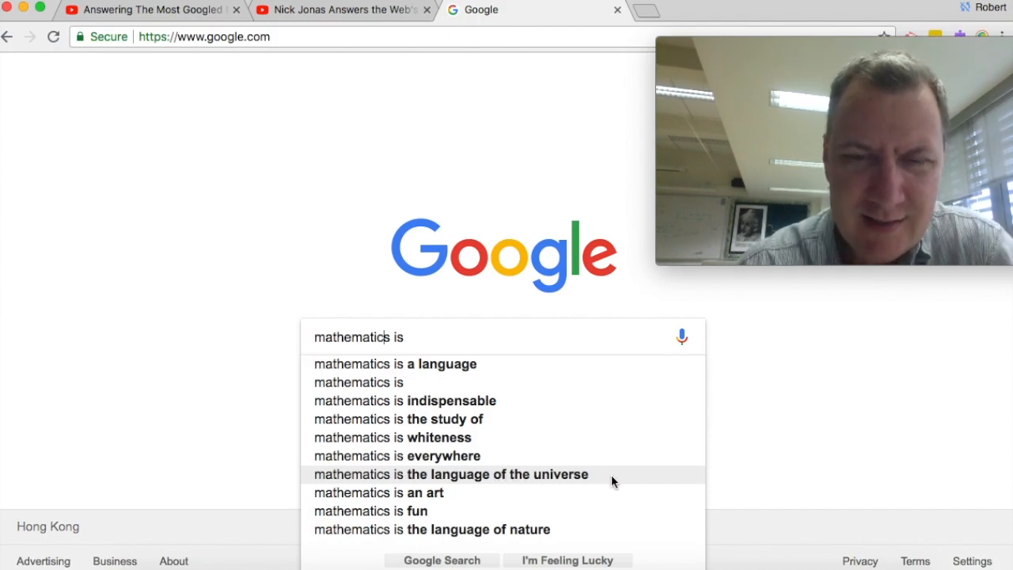
pyautogui.moveTo(603, 481)
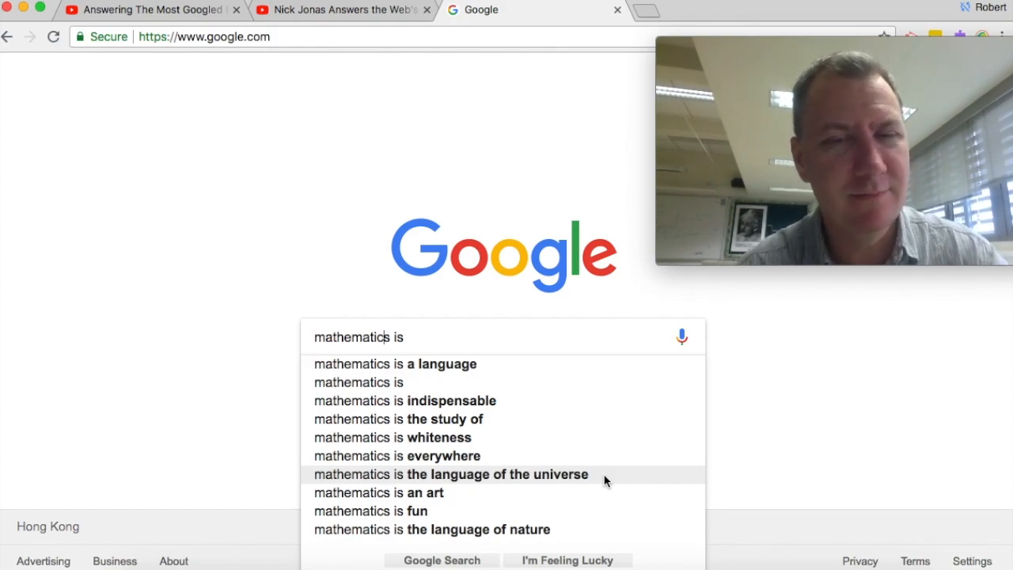
pyautogui.moveTo(551, 513)
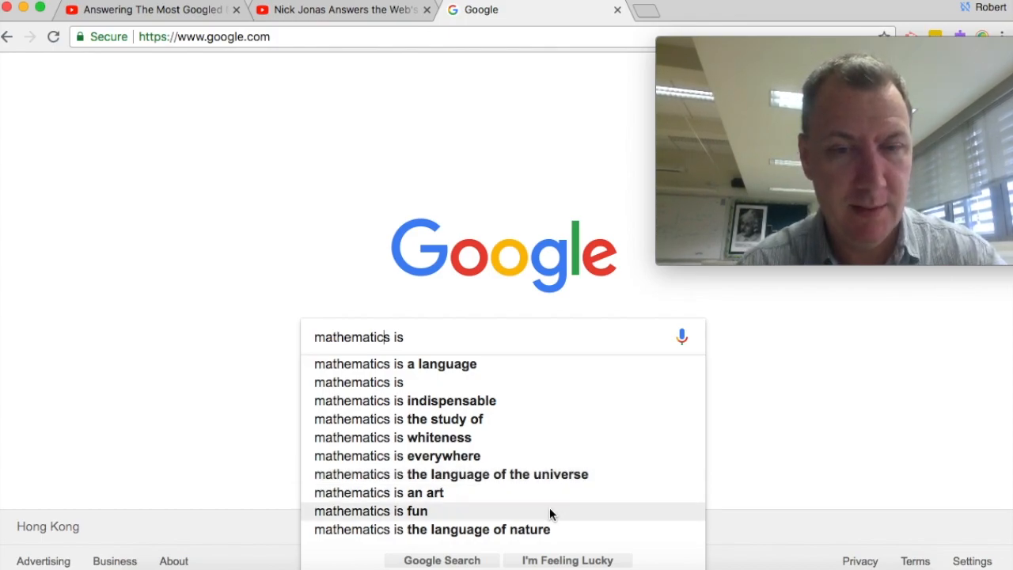
pyautogui.moveTo(561, 500)
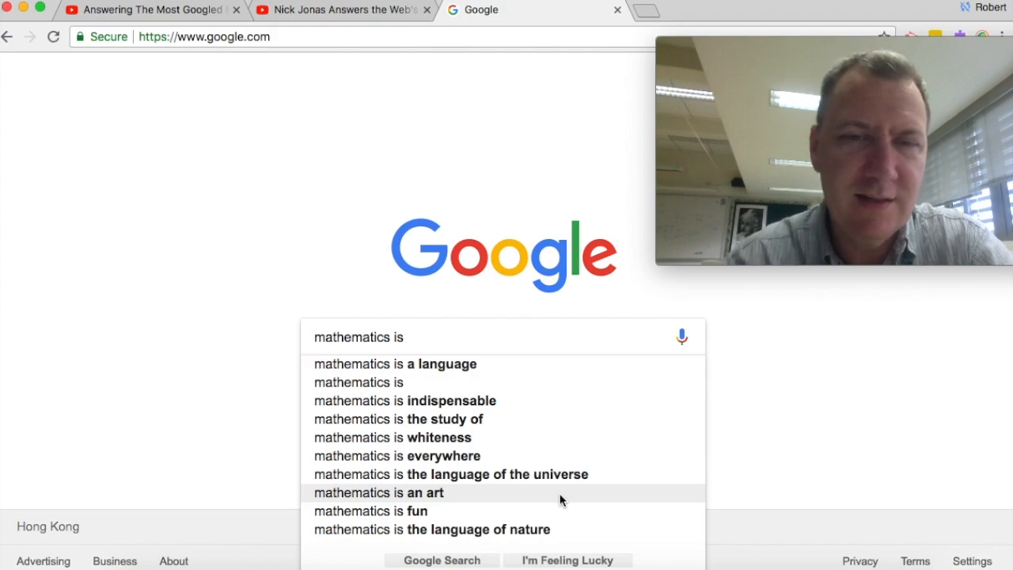
pyautogui.moveTo(472, 501)
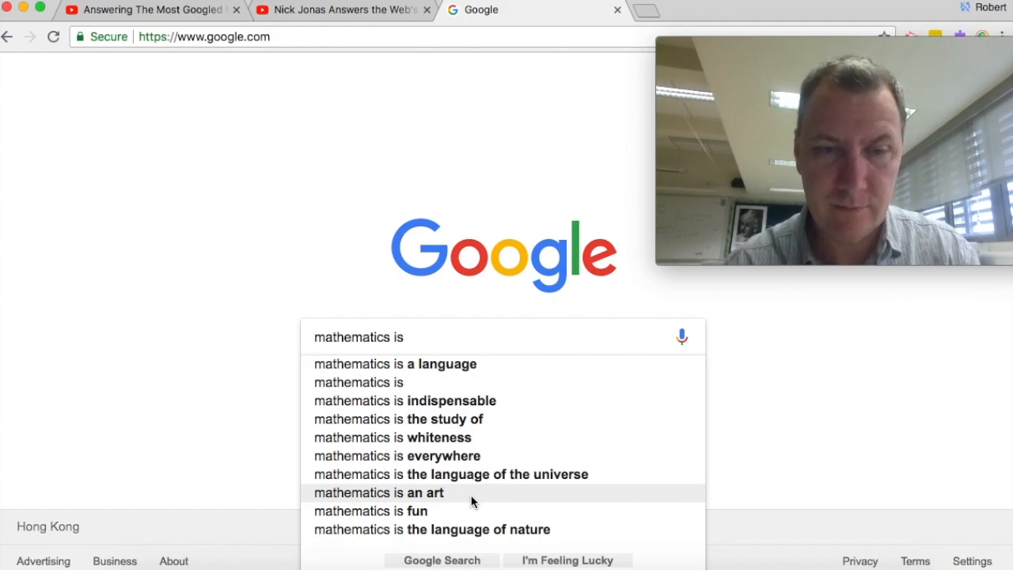
pyautogui.moveTo(494, 484)
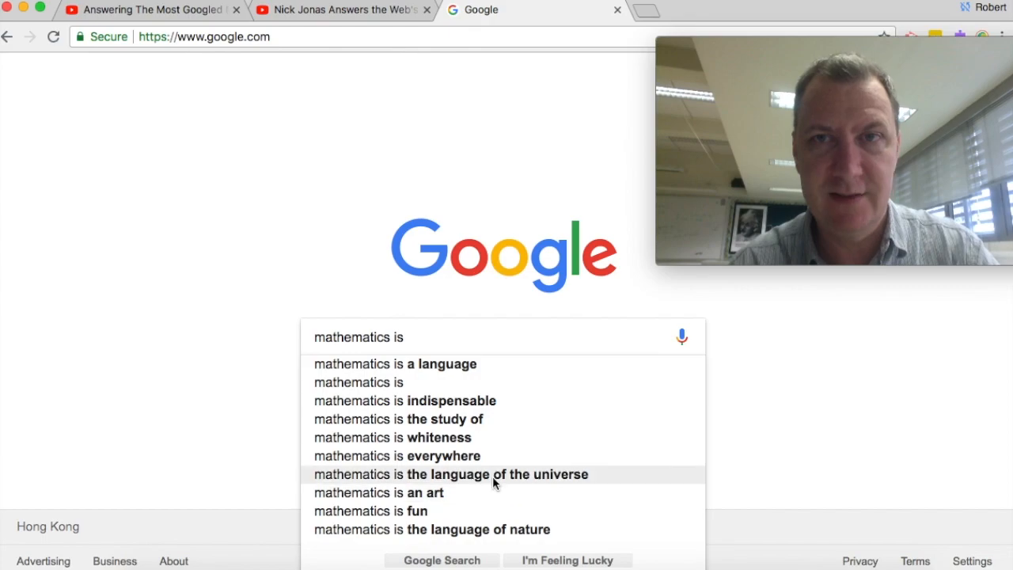
pyautogui.write('i')
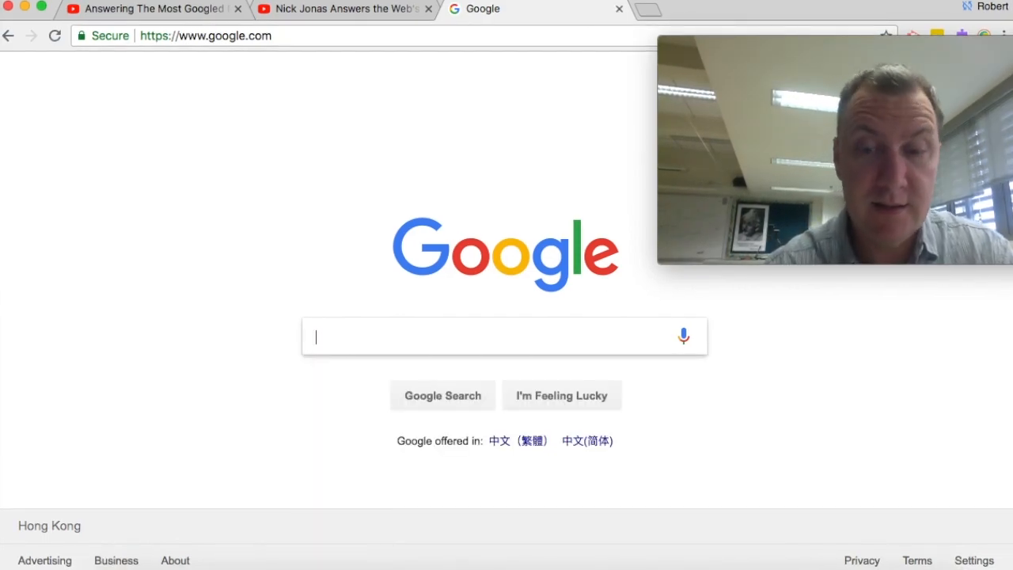
pyautogui.write('is')
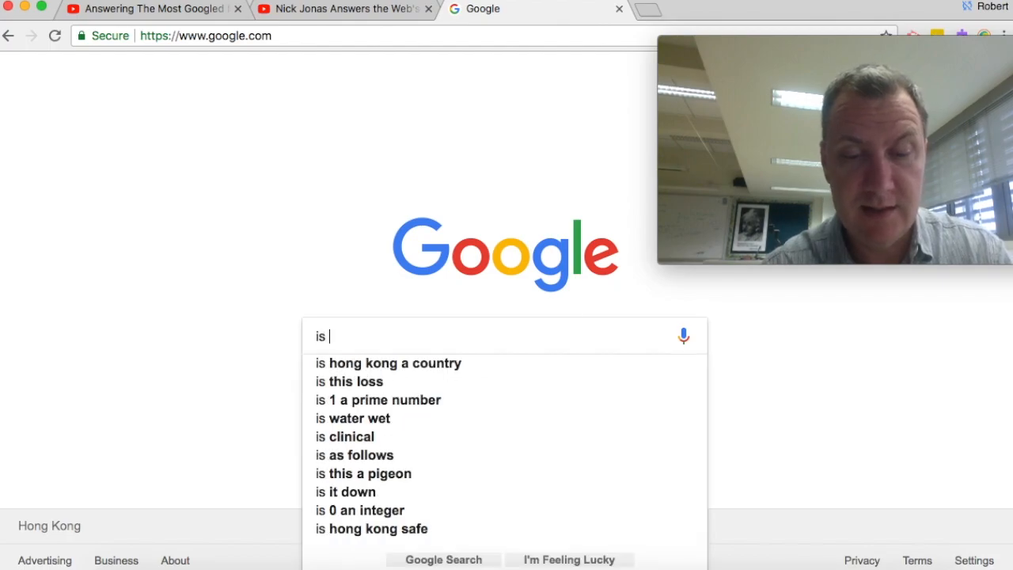
pyautogui.write('math')
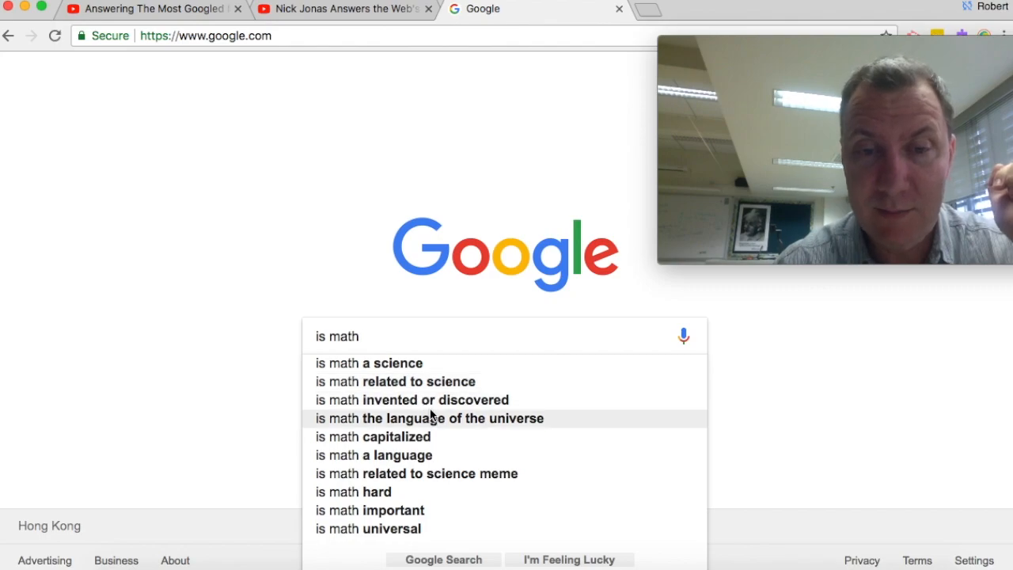
pyautogui.moveTo(507, 399)
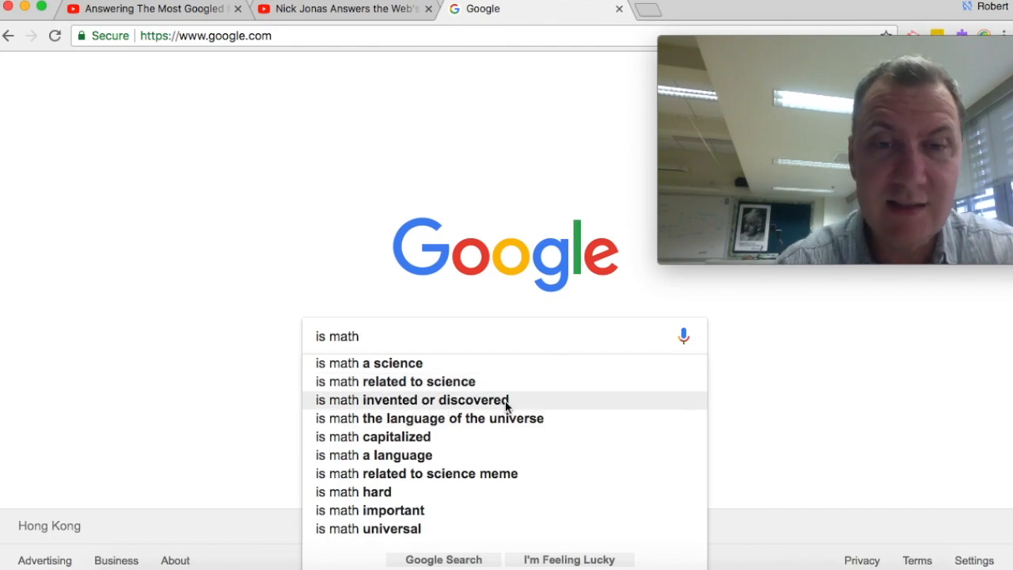
pyautogui.moveTo(420, 405)
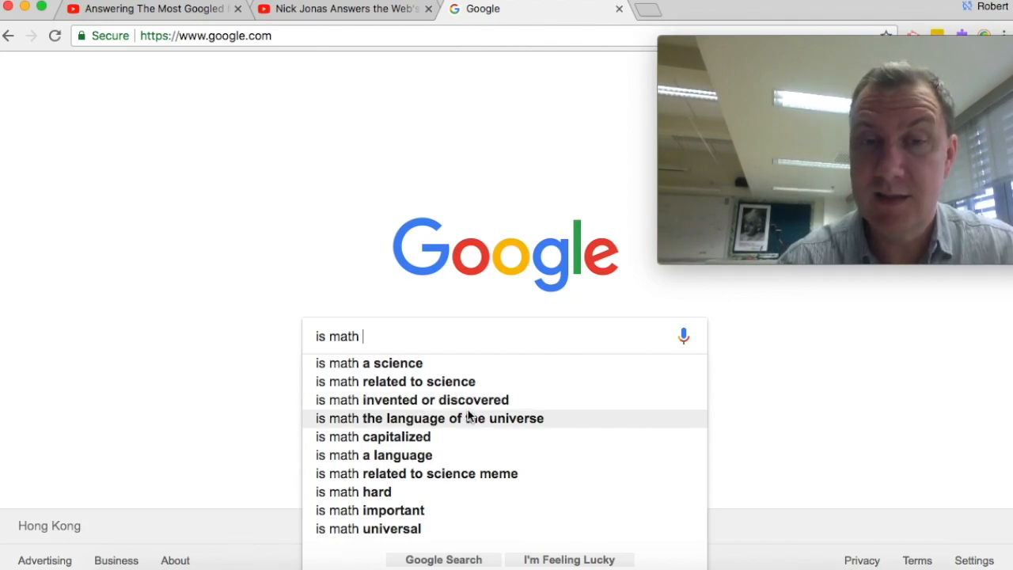
pyautogui.moveTo(475, 399)
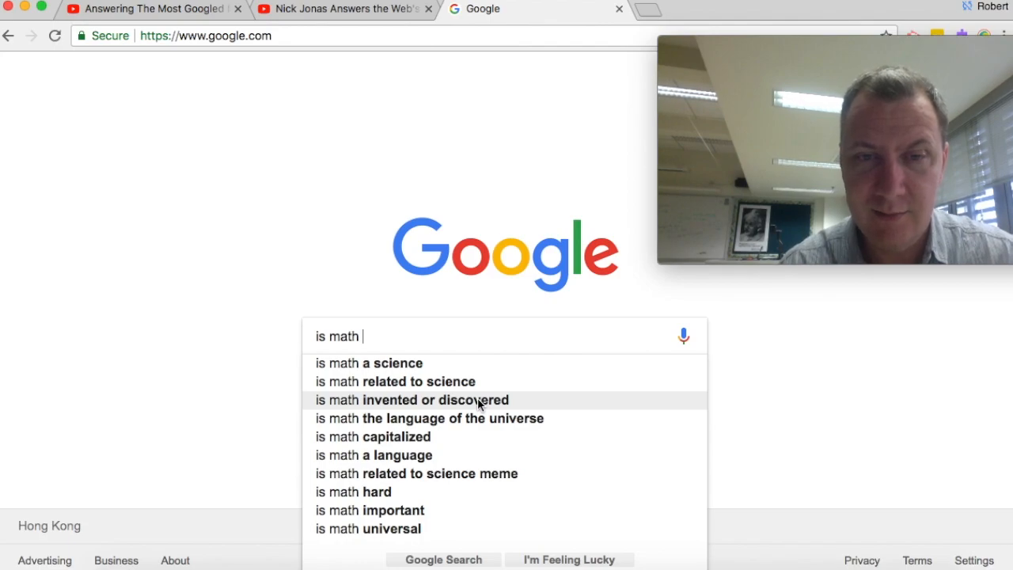
pyautogui.moveTo(440, 406)
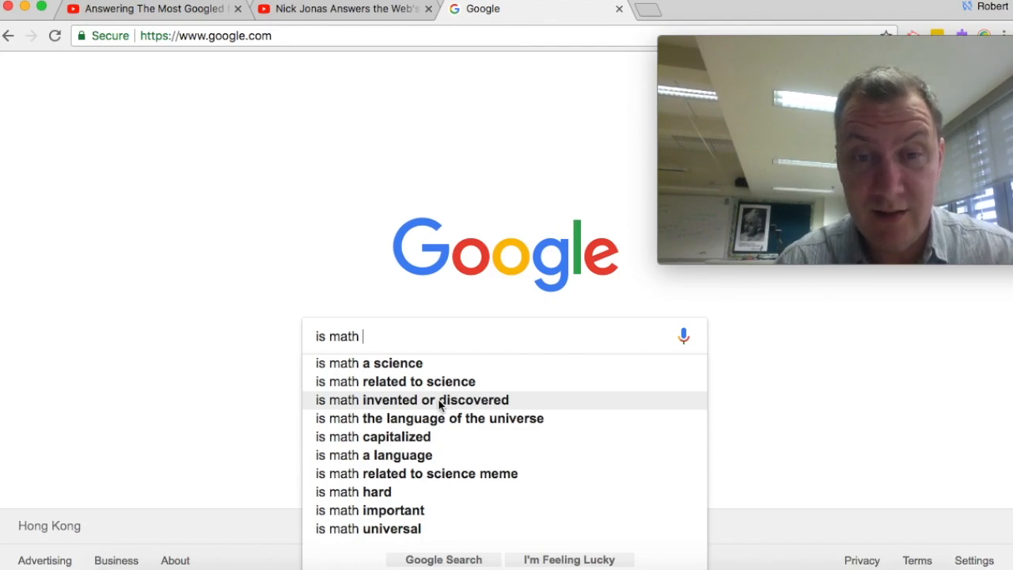
pyautogui.moveTo(522, 410)
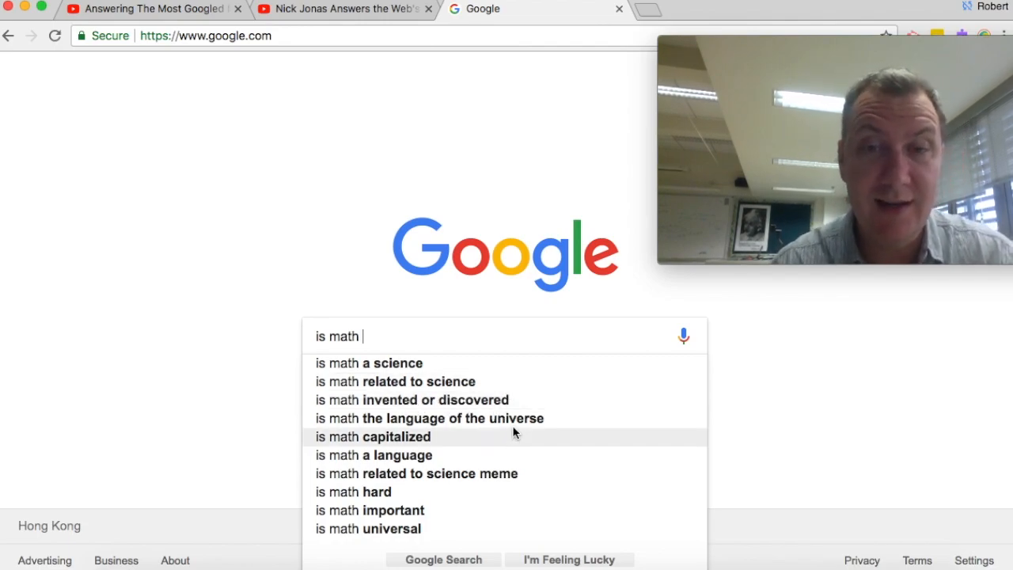
pyautogui.moveTo(516, 412)
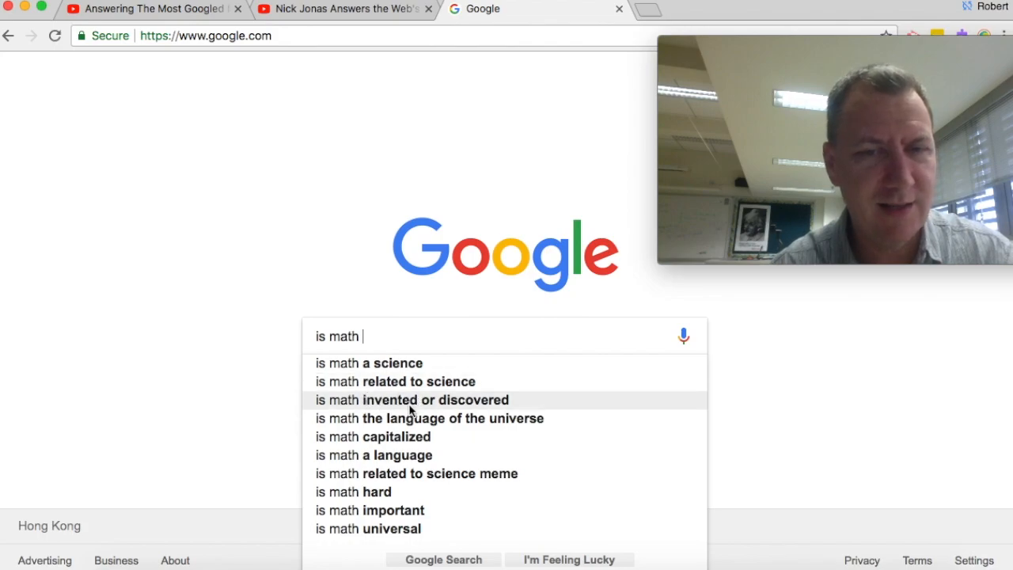
pyautogui.moveTo(446, 410)
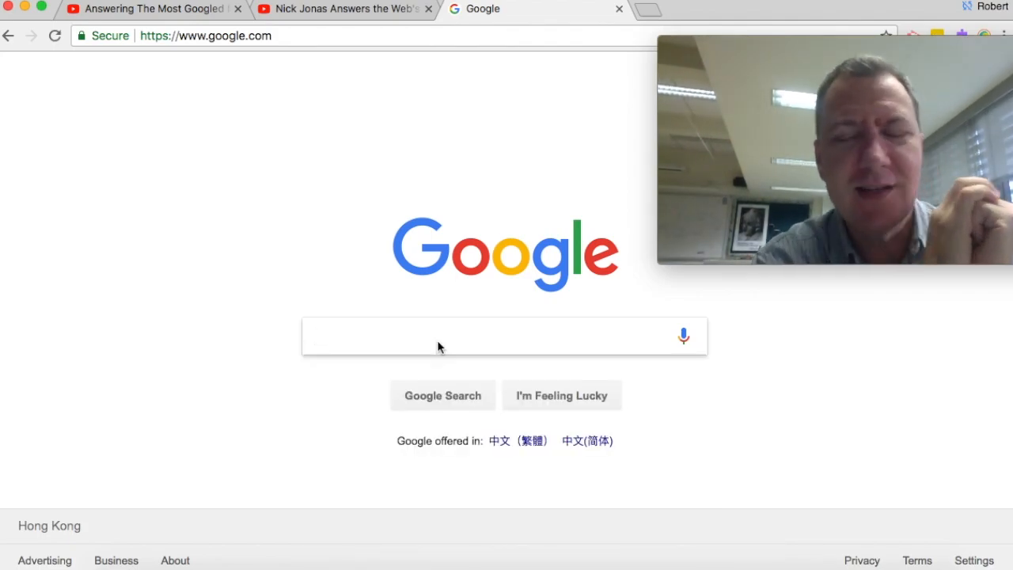
# - Enter 'why is math' to see suggestions like 'so hard', 'important' and 'so boring'
pyautogui.write('why is mat')
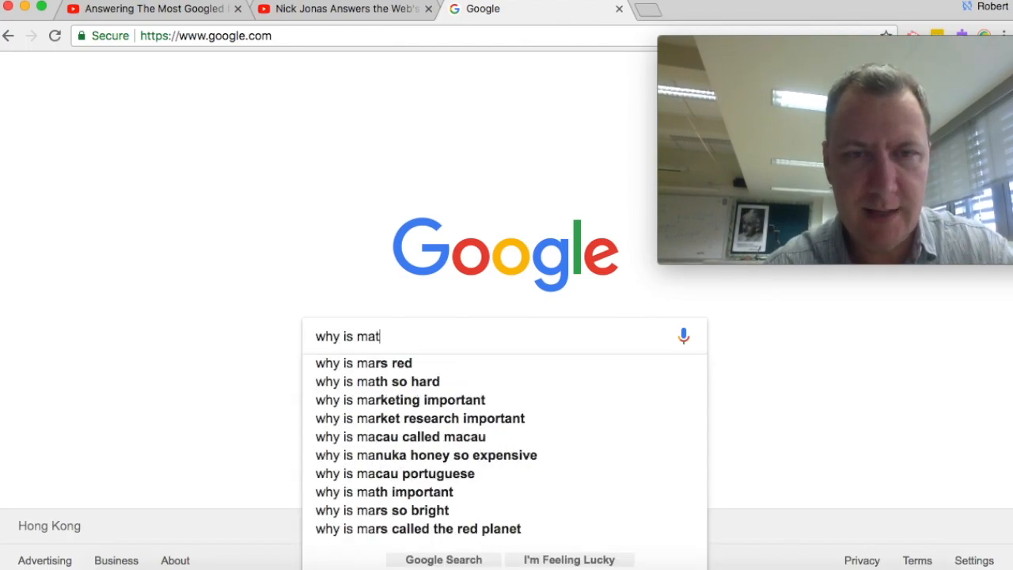
pyautogui.write('h')
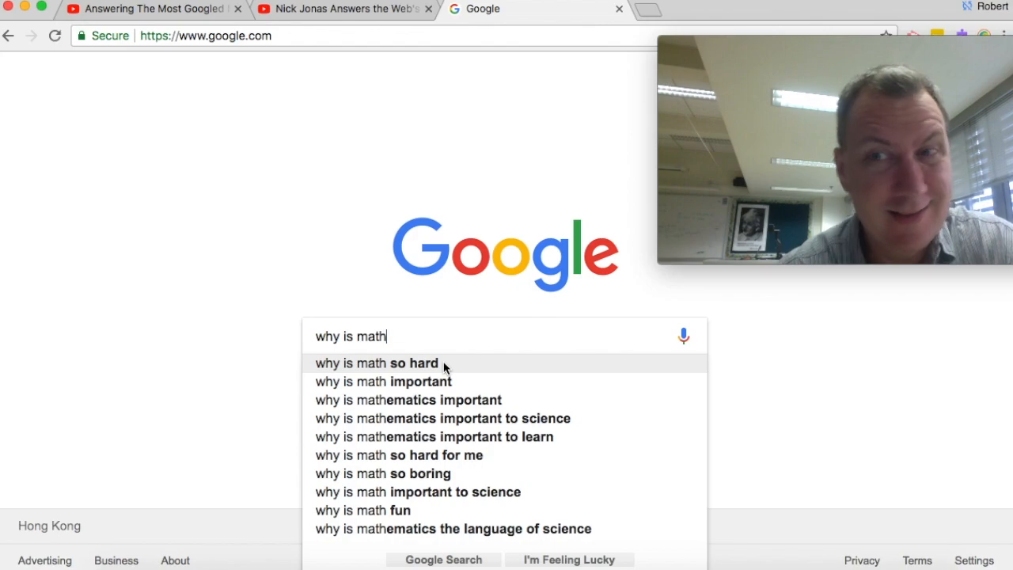
pyautogui.moveTo(421, 366)
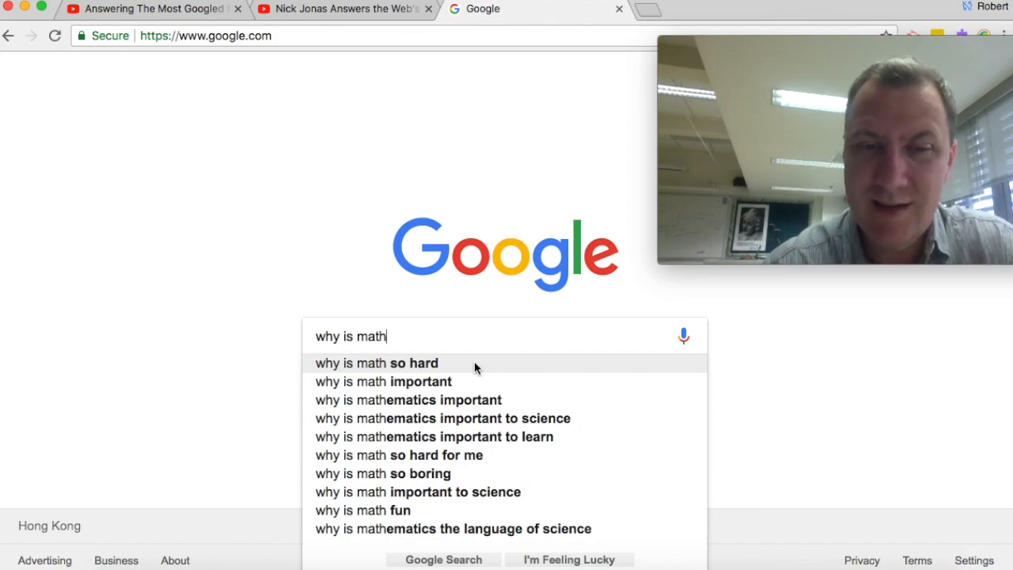
pyautogui.moveTo(427, 473)
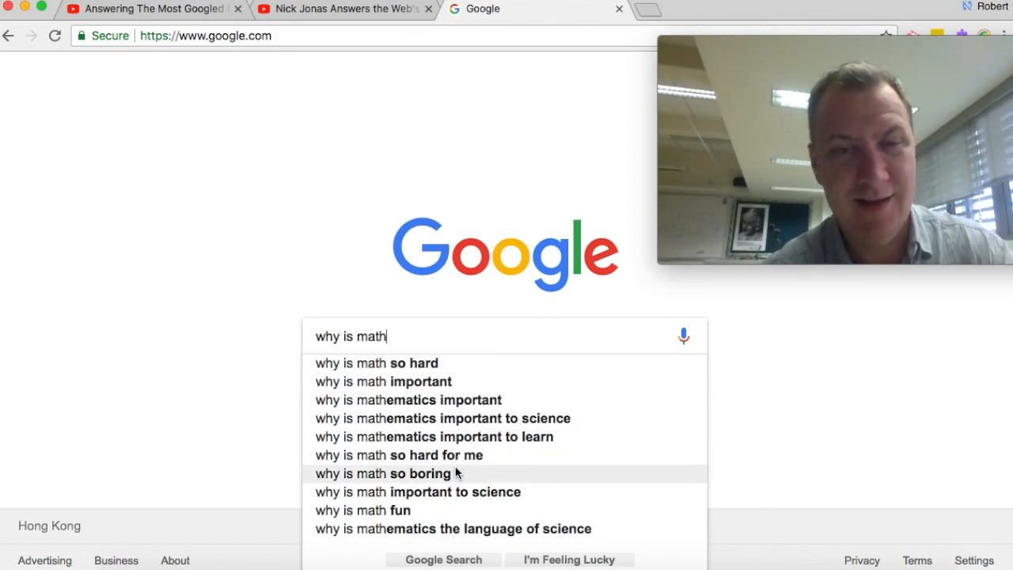
pyautogui.moveTo(447, 381)
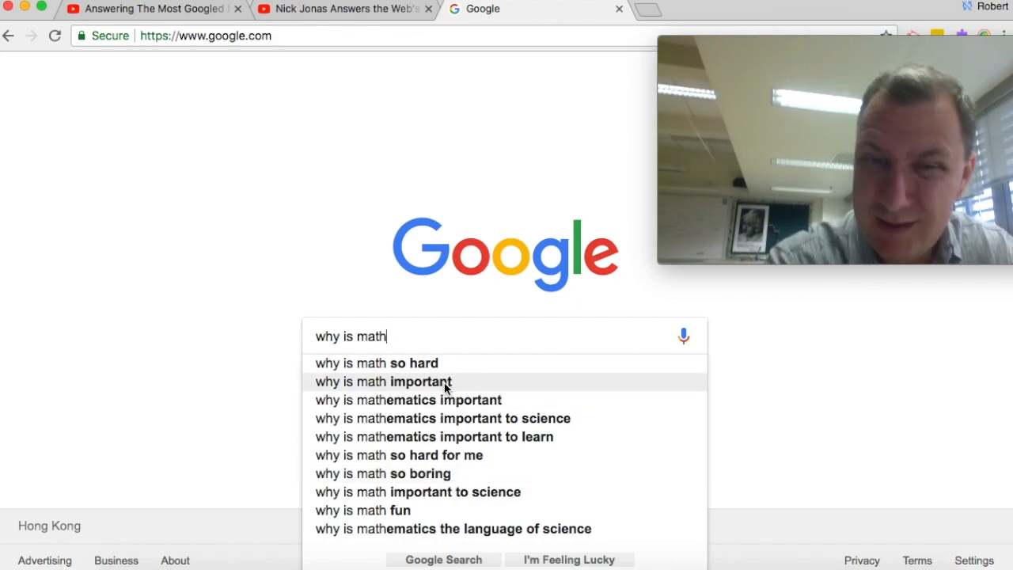
pyautogui.moveTo(443, 417)
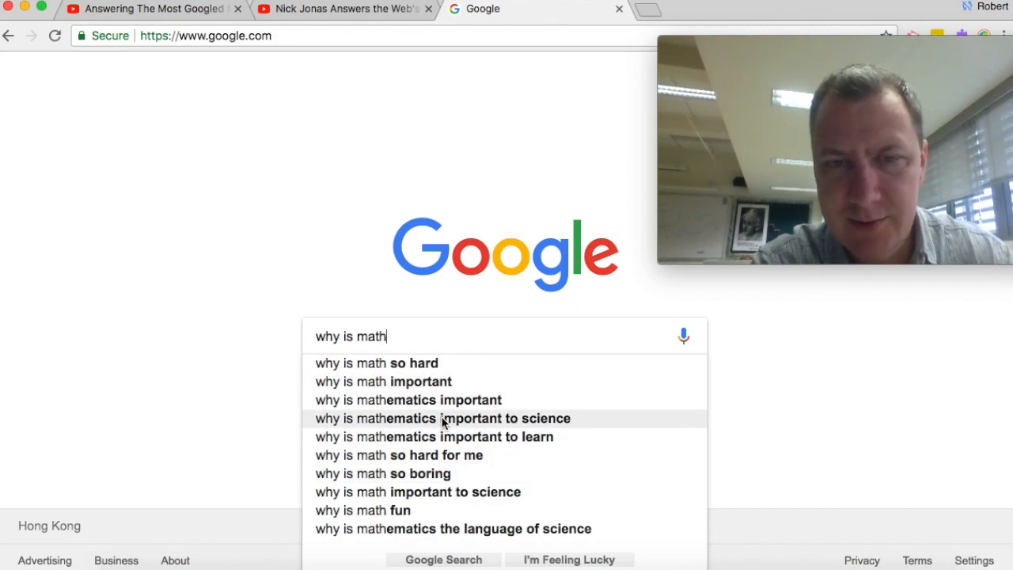
pyautogui.moveTo(434, 474)
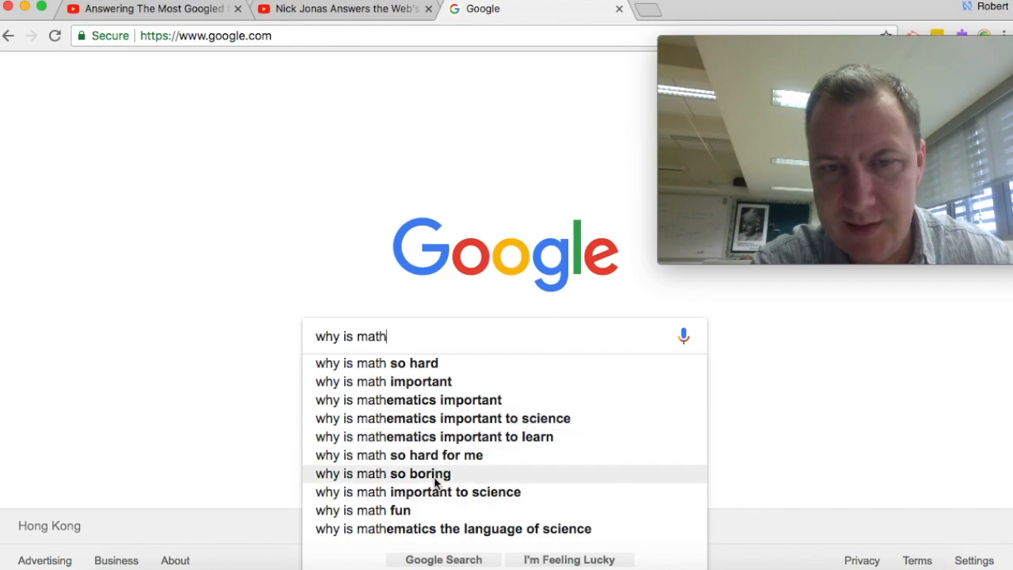
pyautogui.moveTo(443, 437)
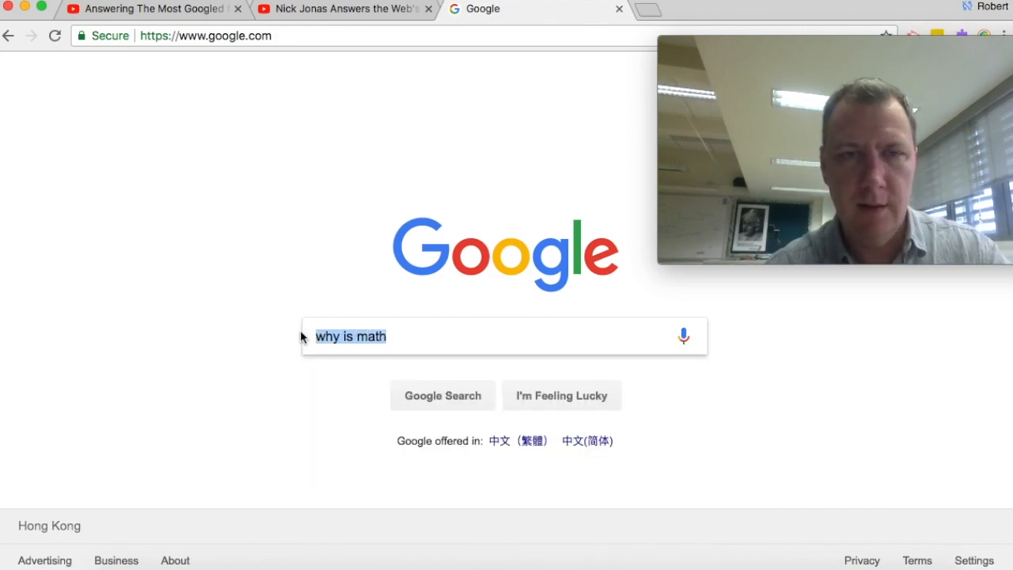
pyautogui.write('studyi')
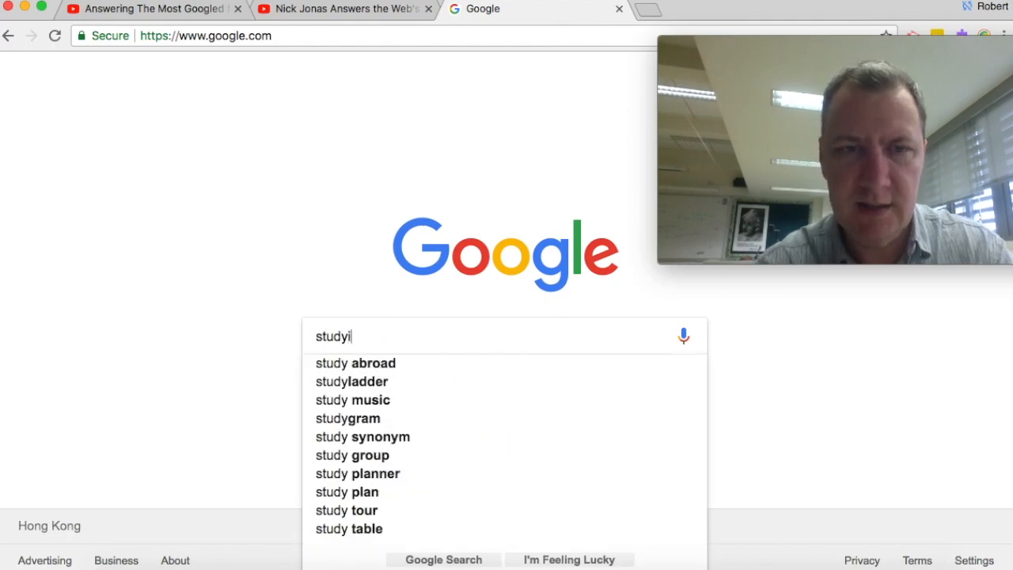
pyautogui.write('ng math is')
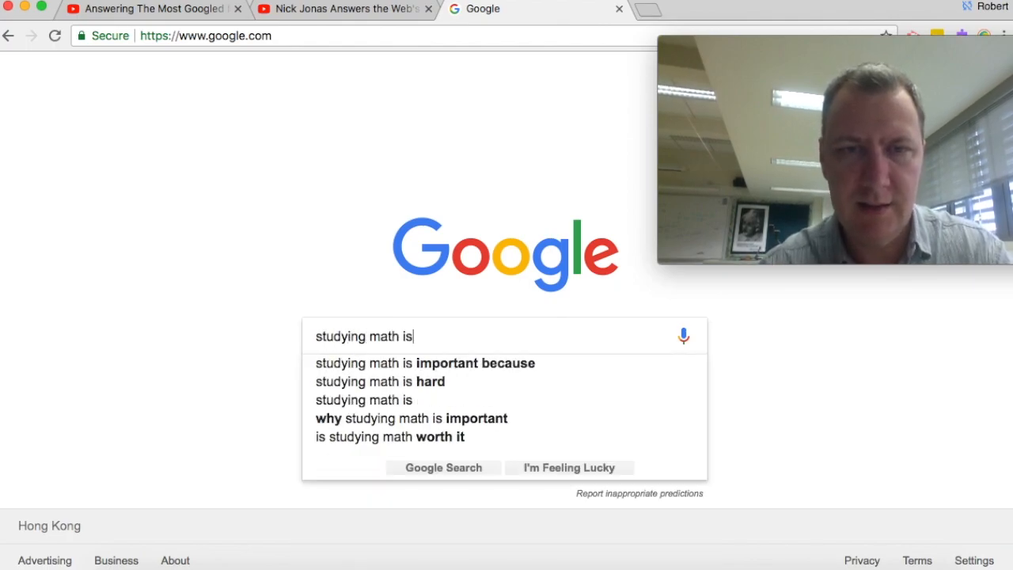
pyautogui.moveTo(474, 399)
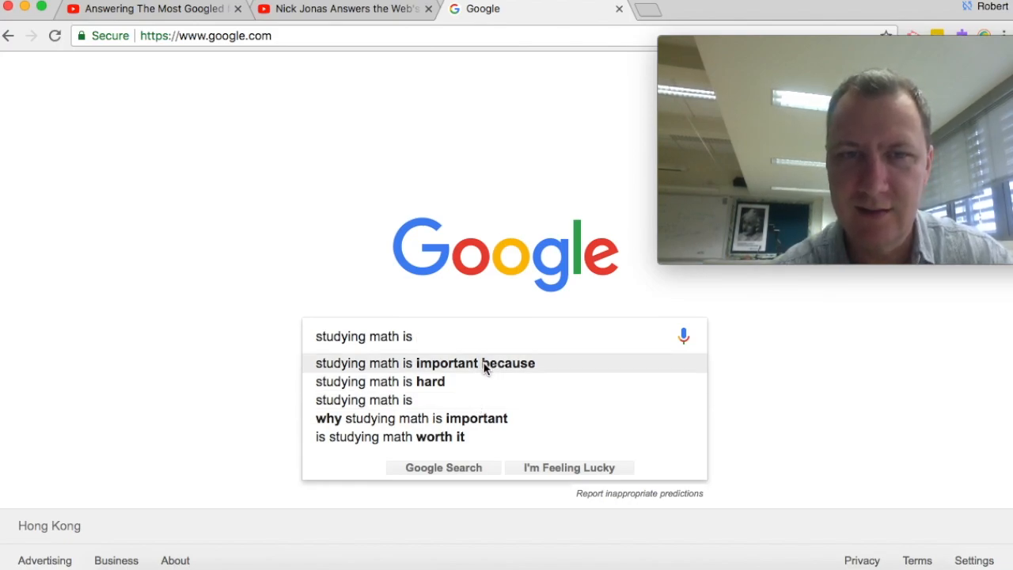
pyautogui.moveTo(478, 381)
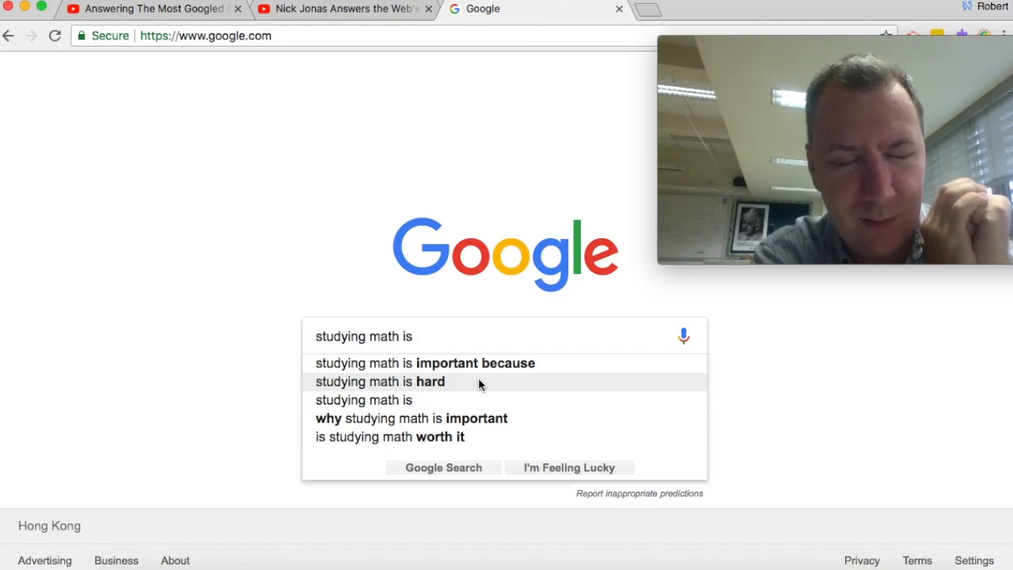
pyautogui.moveTo(473, 386)
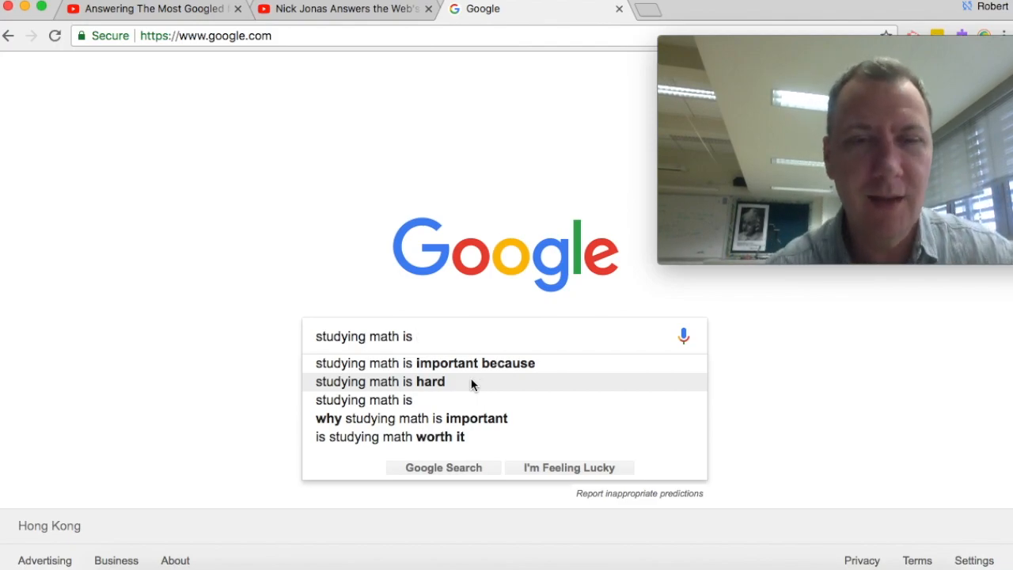
pyautogui.moveTo(465, 437)
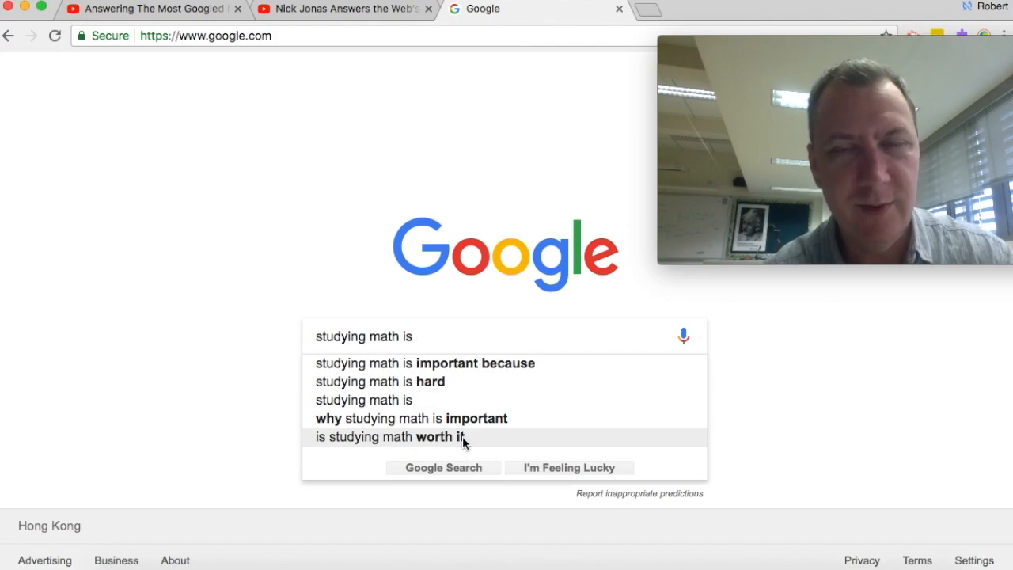
pyautogui.moveTo(482, 442)
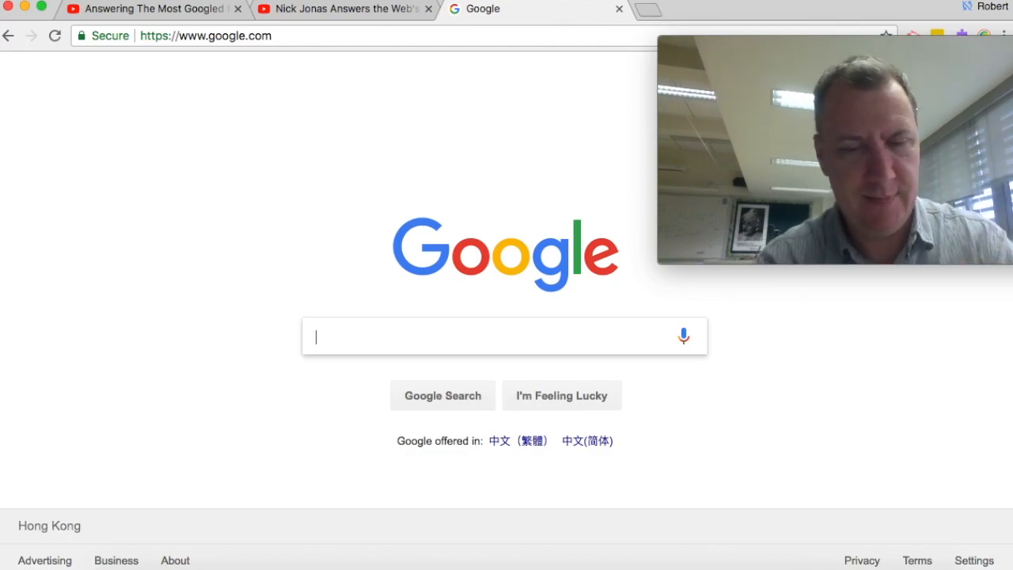
# - Enter 'why do we have to study', suggesting 'history', 'literature', 'philosophy' and 'math'
pyautogui.write('why do')
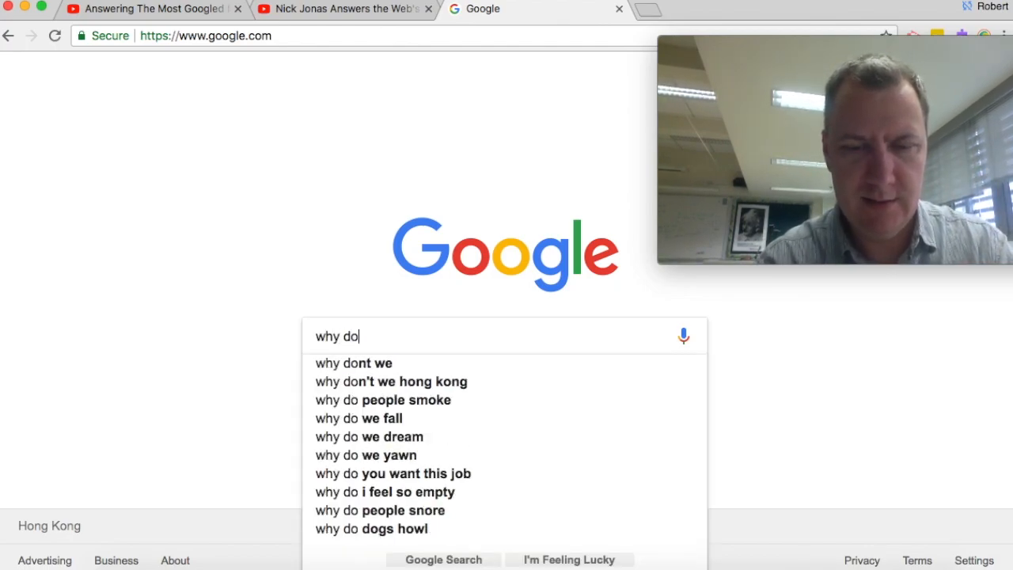
pyautogui.write('we have to')
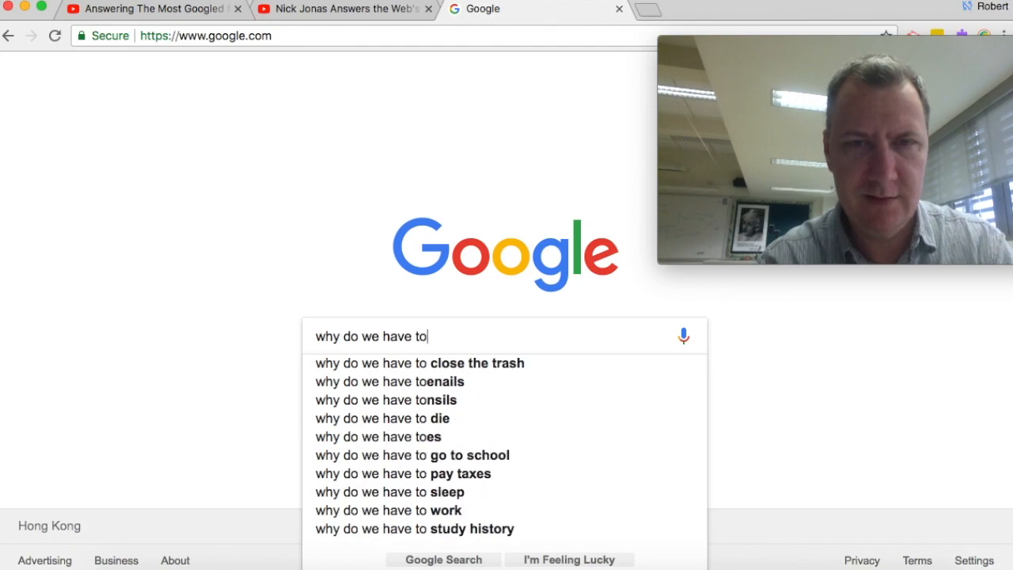
pyautogui.write('study')
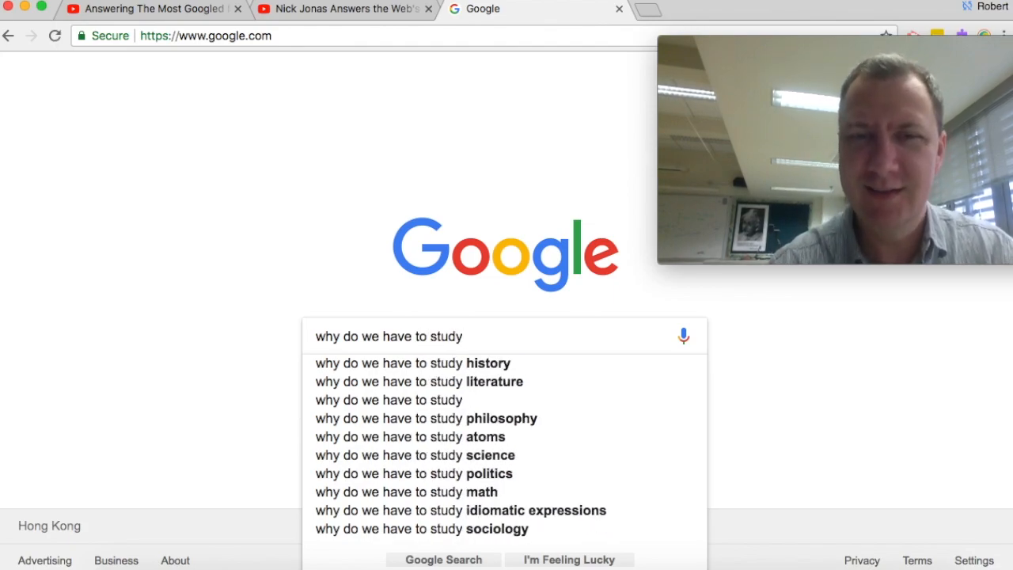
pyautogui.moveTo(485, 487)
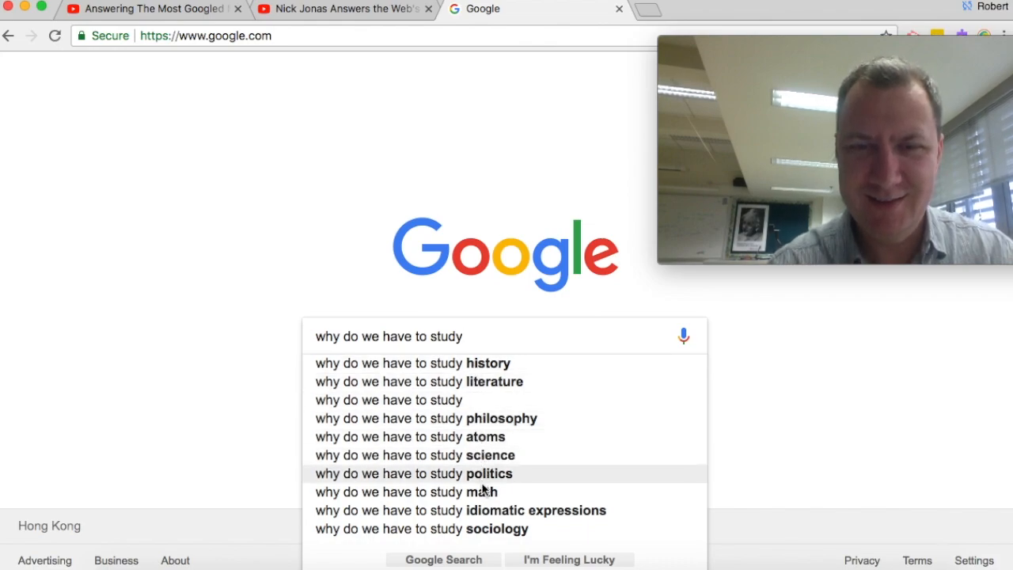
pyautogui.moveTo(529, 538)
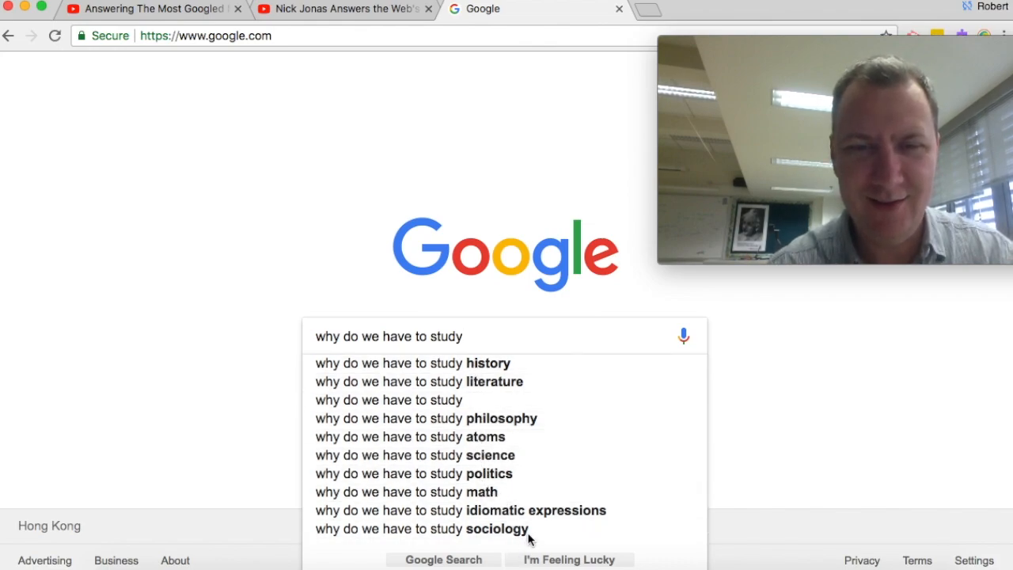
pyautogui.moveTo(523, 363)
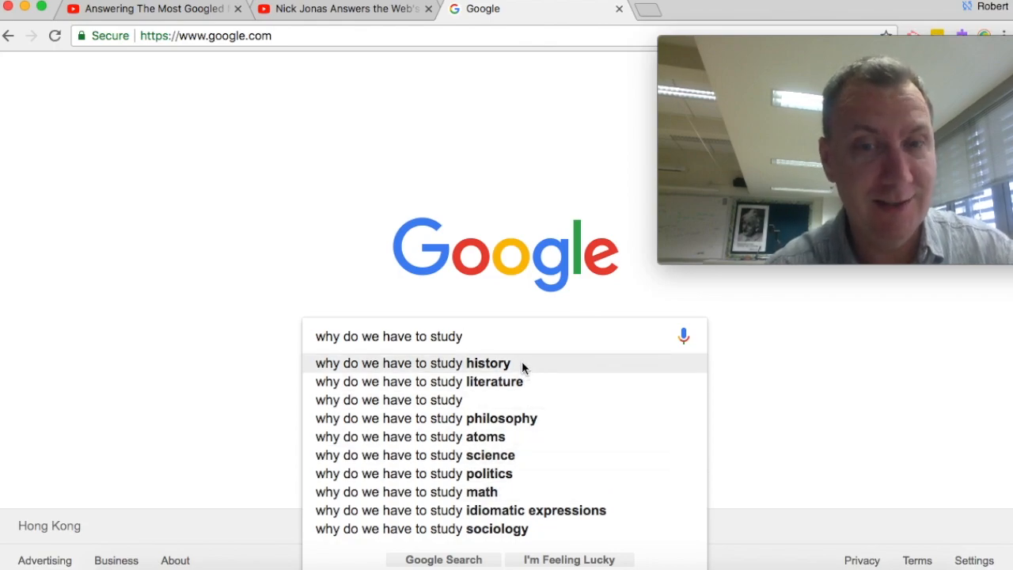
pyautogui.moveTo(544, 332)
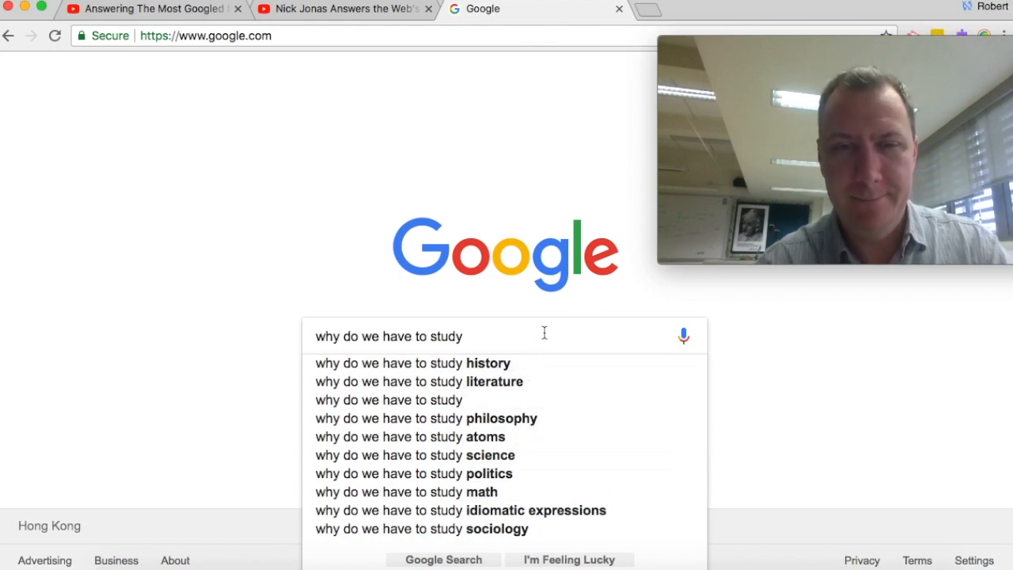
# - Add 'math' to get 'why do we have to study math' suggestions like 'in school'
pyautogui.write('m')
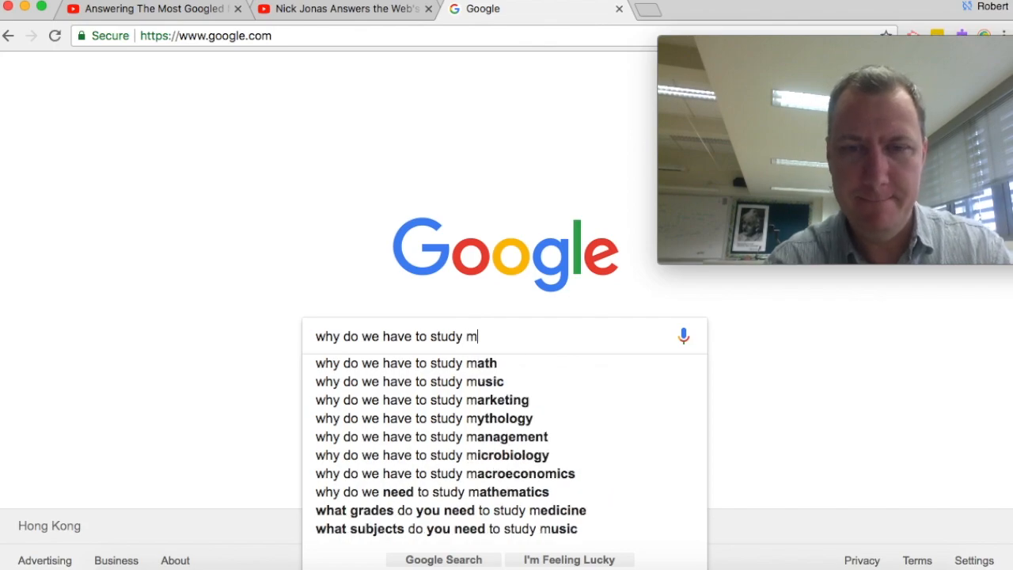
pyautogui.moveTo(515, 412)
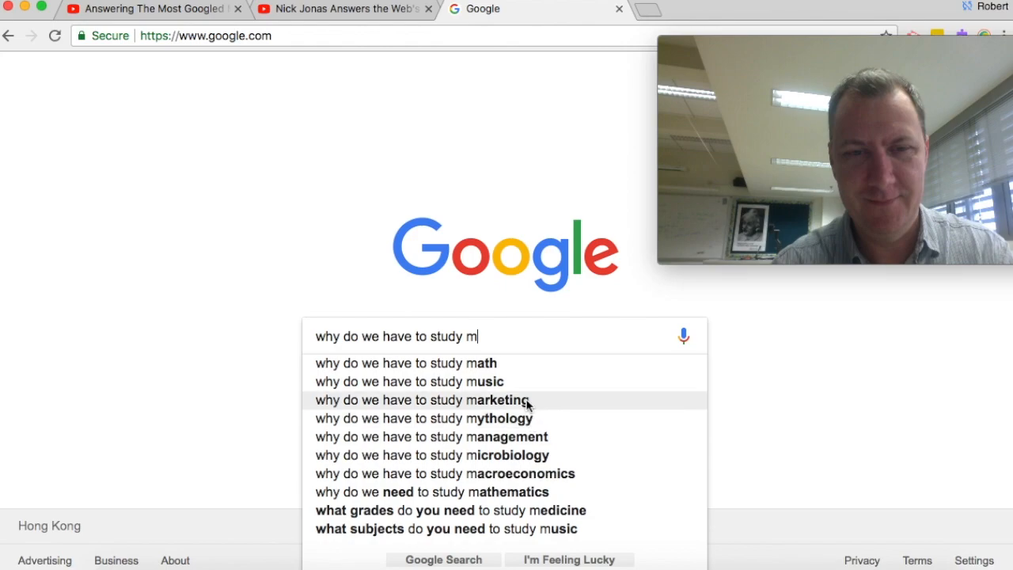
pyautogui.moveTo(504, 374)
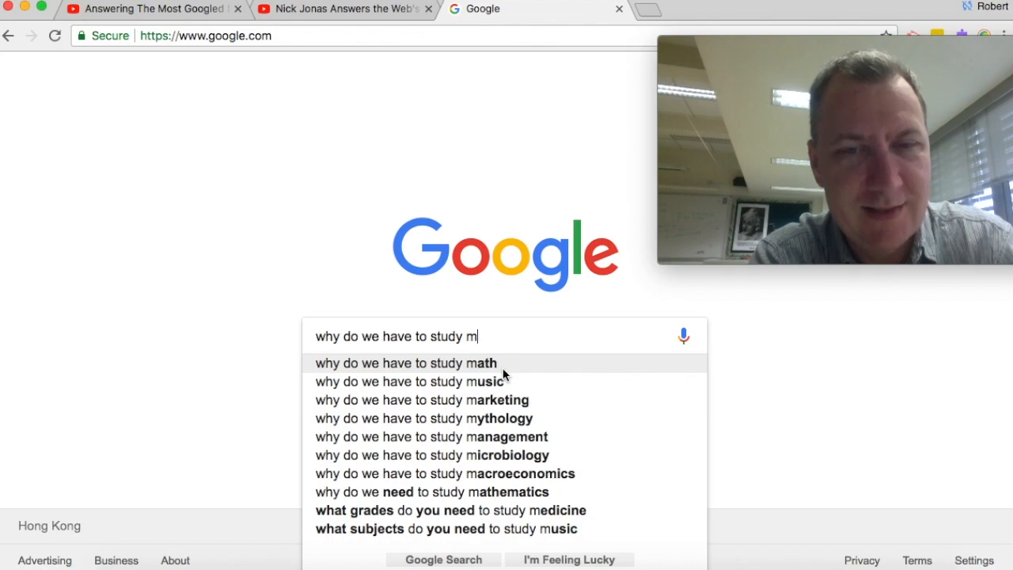
pyautogui.moveTo(507, 374)
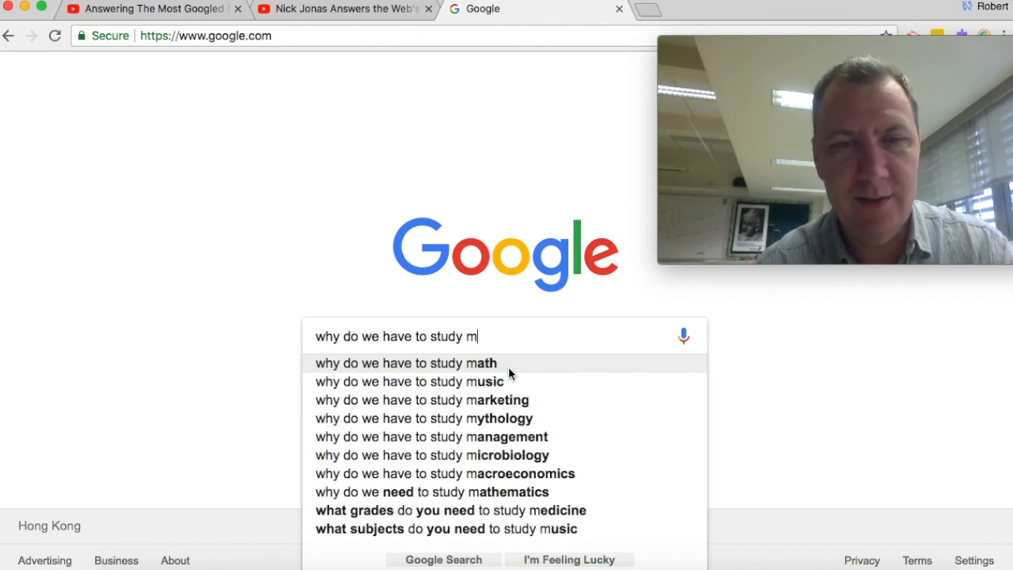
pyautogui.write('ath')
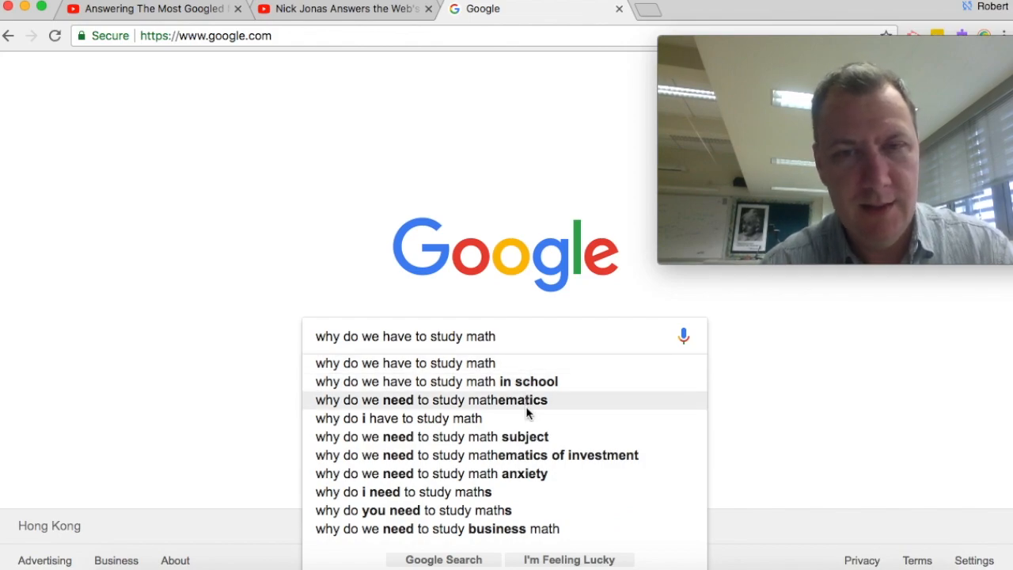
pyautogui.moveTo(539, 386)
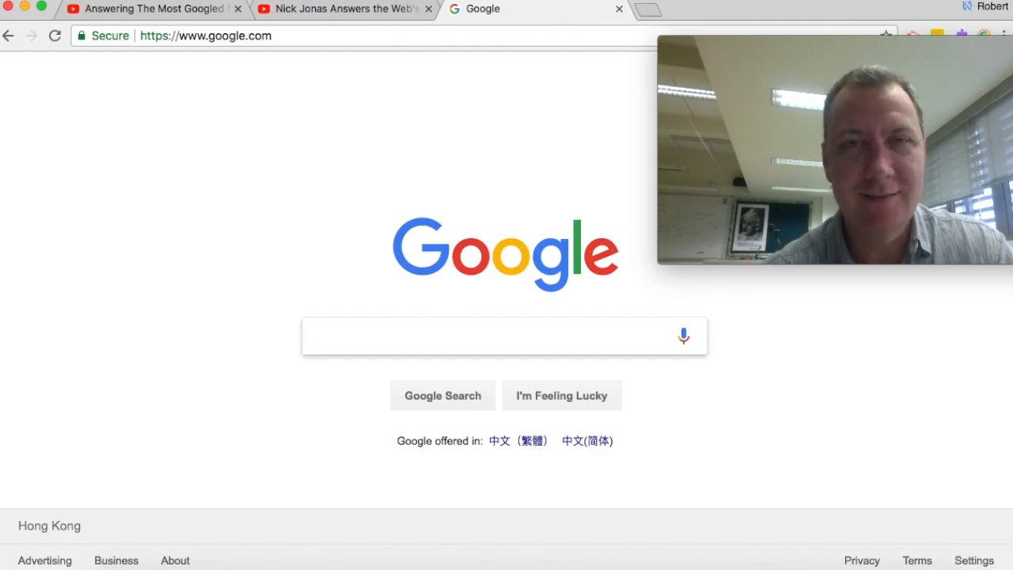
# - Enter 'math teachers are', suggesting 'aren't mean' and 'in demand'
pyautogui.write('m')
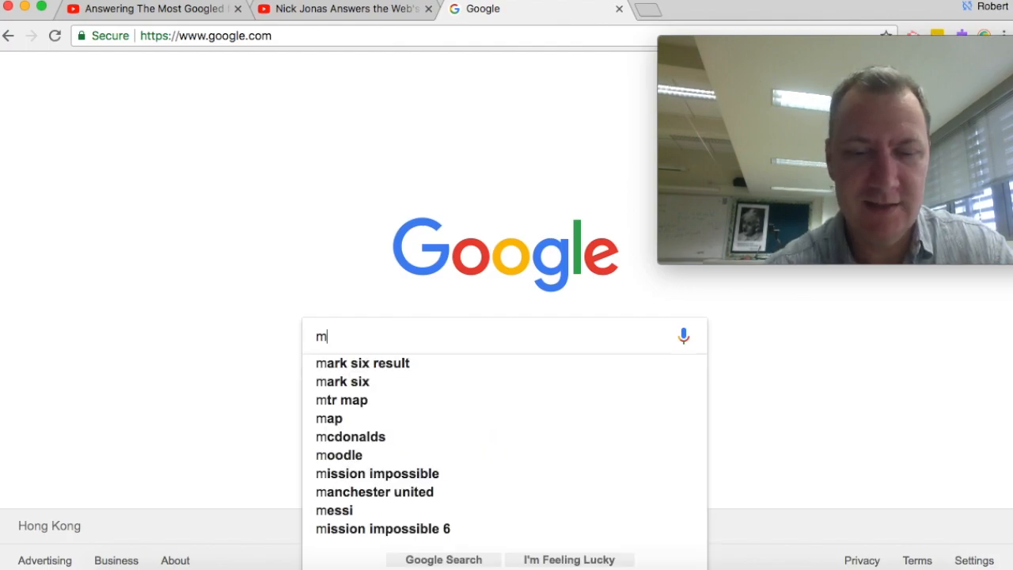
pyautogui.write('ath teache')
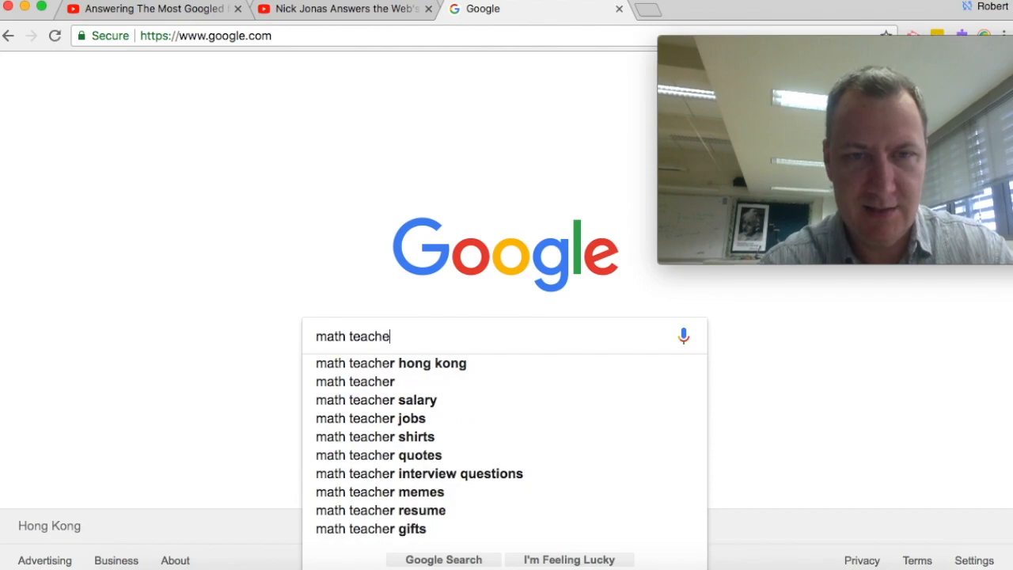
pyautogui.write('rs ar')
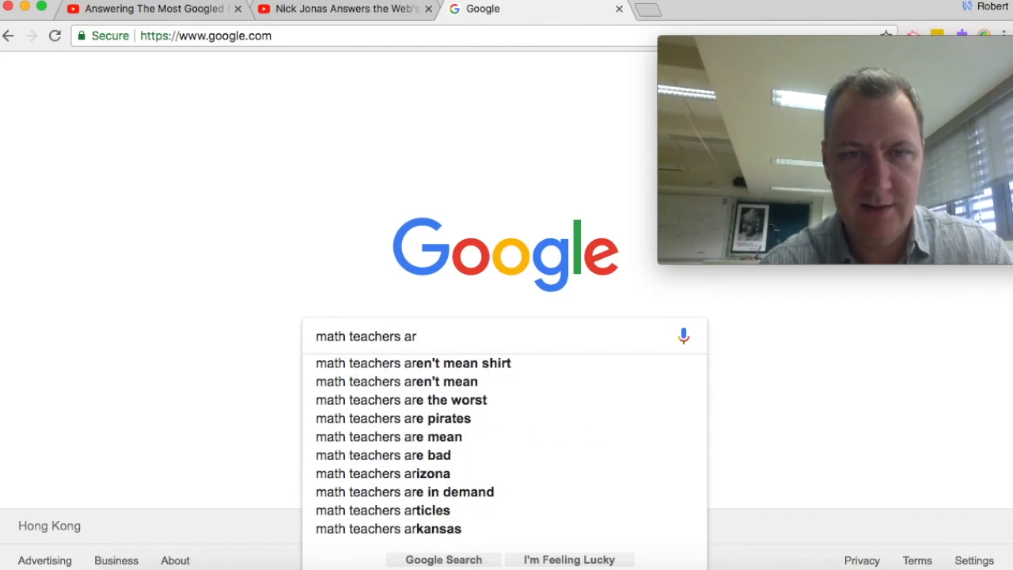
pyautogui.write('e')
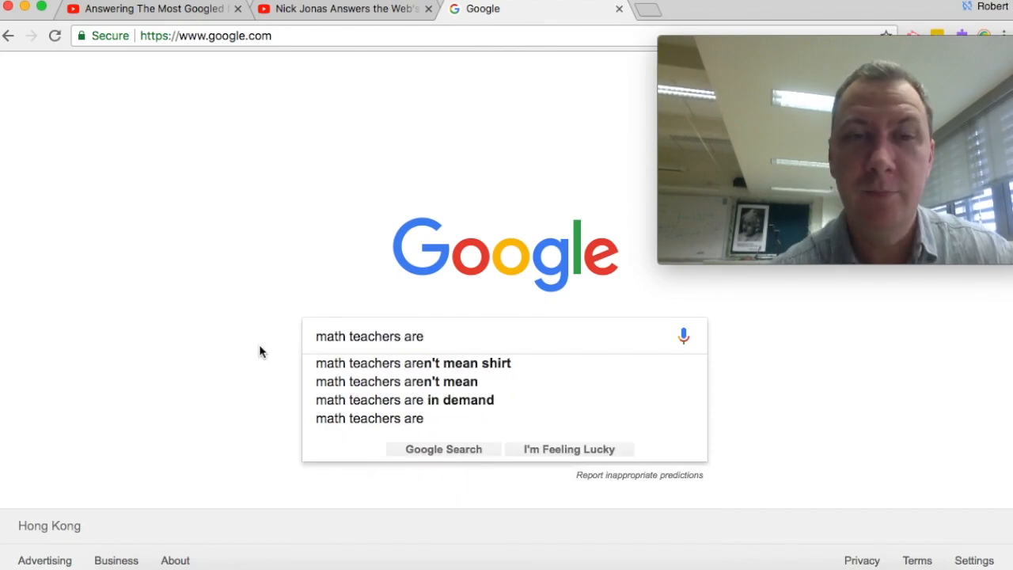
pyautogui.moveTo(427, 362)
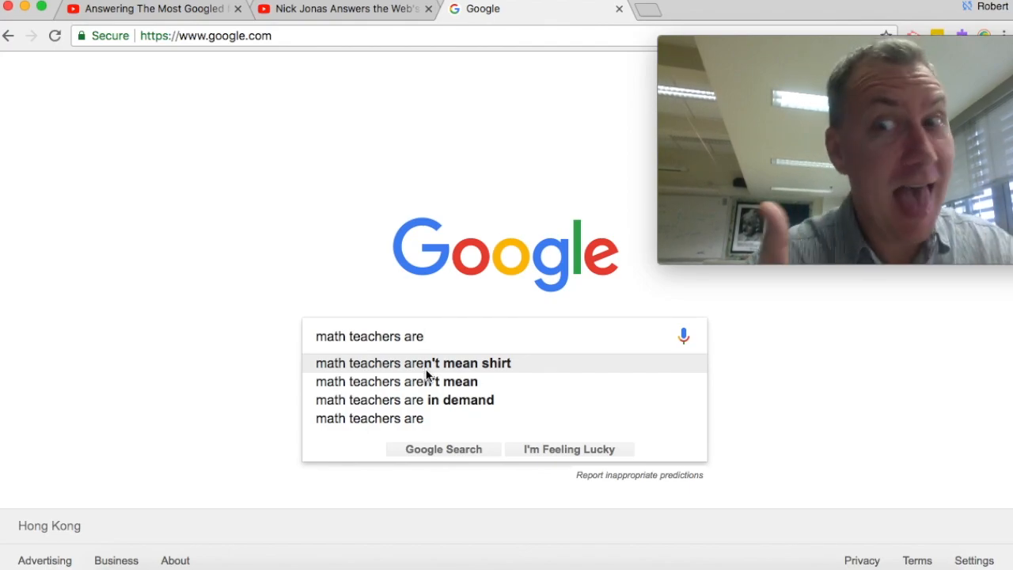
pyautogui.moveTo(468, 409)
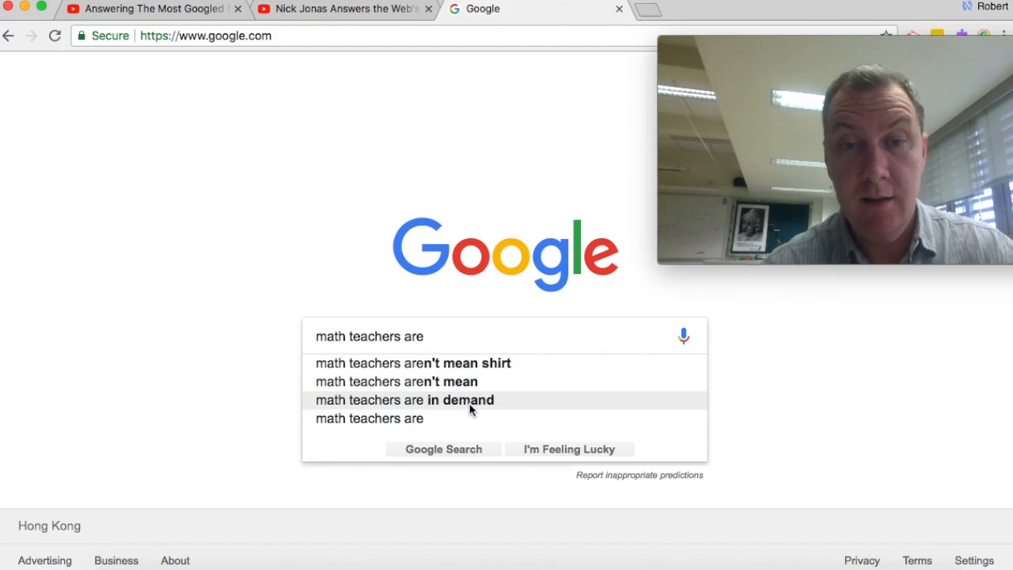